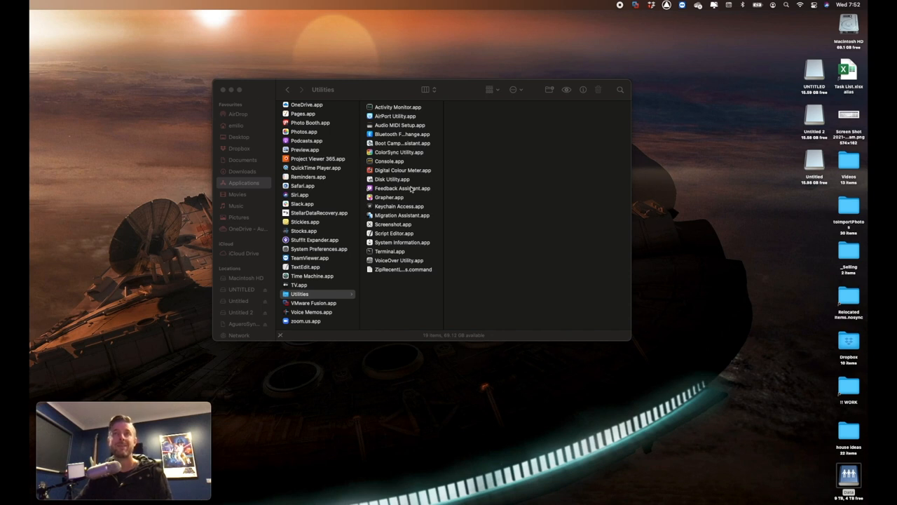
- Bring up Spotlight Search from the Finder desktop
{"action": "left_click", "coordinate": [300, 294]}
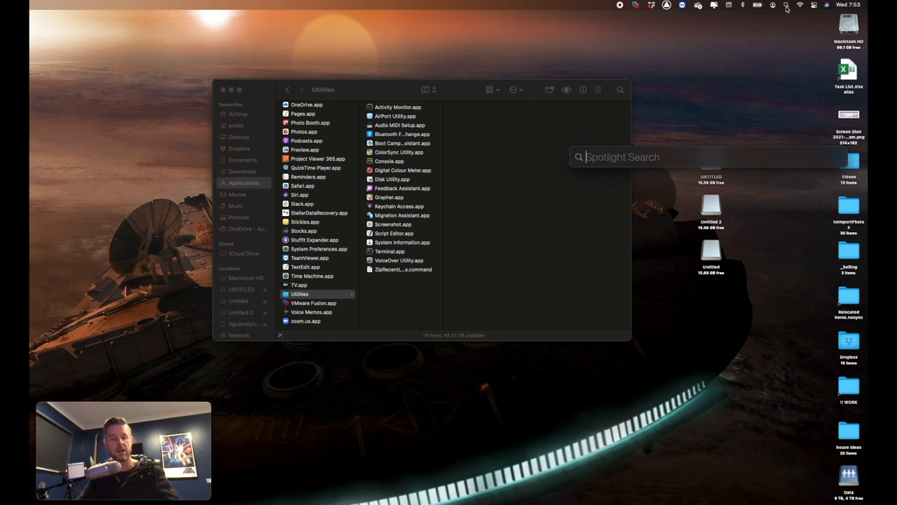
- Launch Disk Utility via Spotlight with 'dis', listing the SSD and USB sticks
{"action": "type", "text": "dis"}
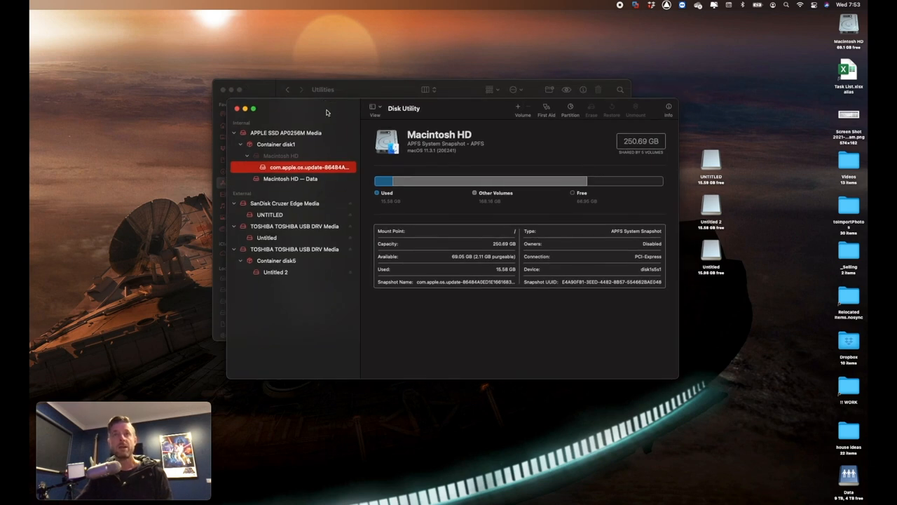
{"action": "mouse_move", "coordinate": [715, 162]}
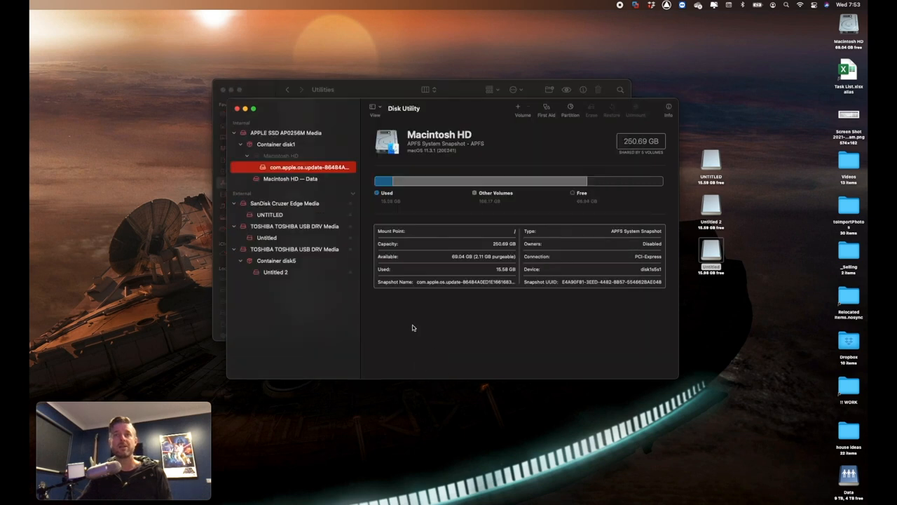
{"action": "mouse_move", "coordinate": [392, 307]}
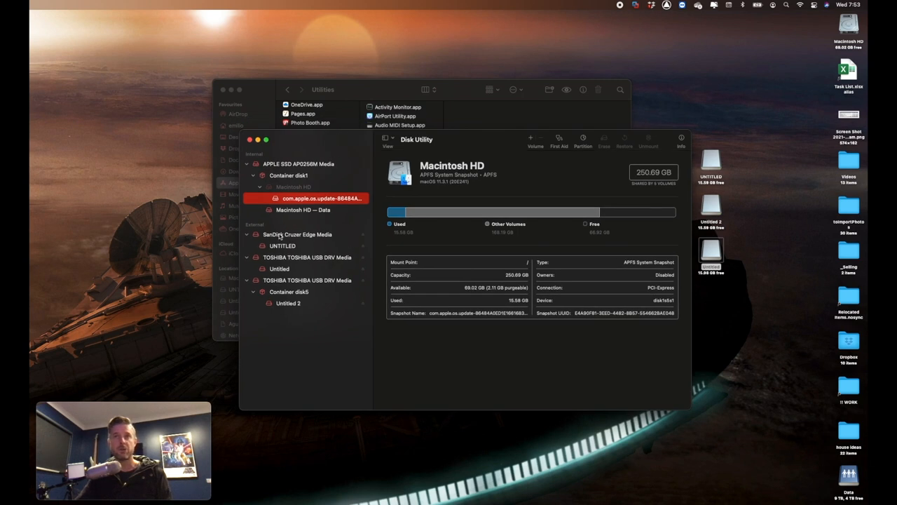
- Erase the SanDisk Cruzer Edge stick with default options, leaving a fresh Untitled 3 volume
{"action": "left_click", "coordinate": [297, 234]}
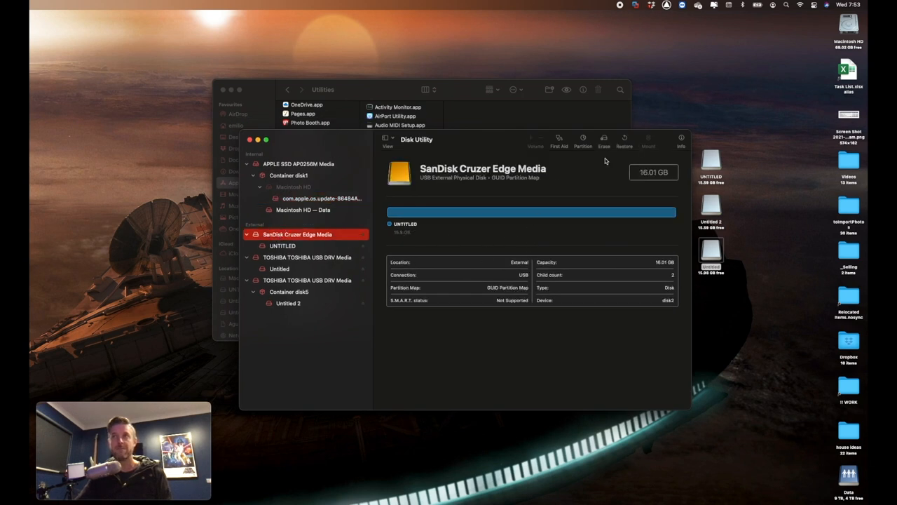
{"action": "left_click", "coordinate": [604, 139]}
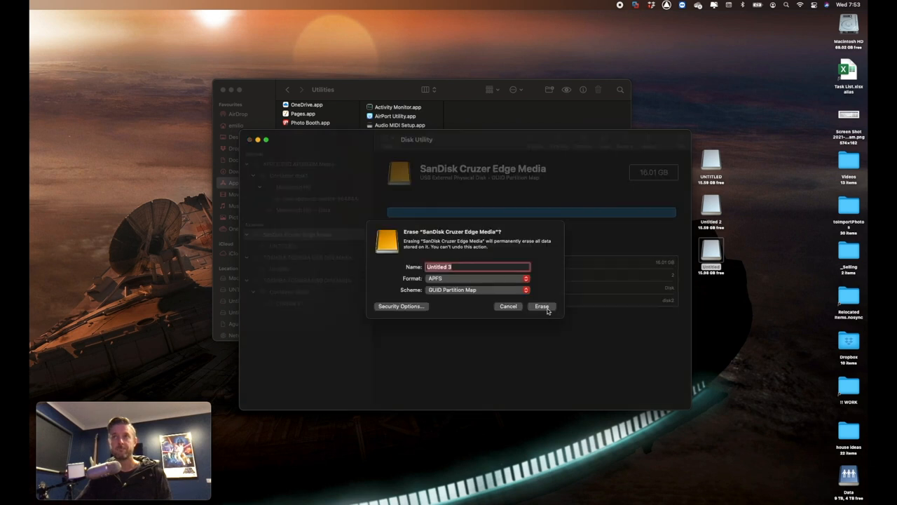
{"action": "left_click", "coordinate": [541, 305]}
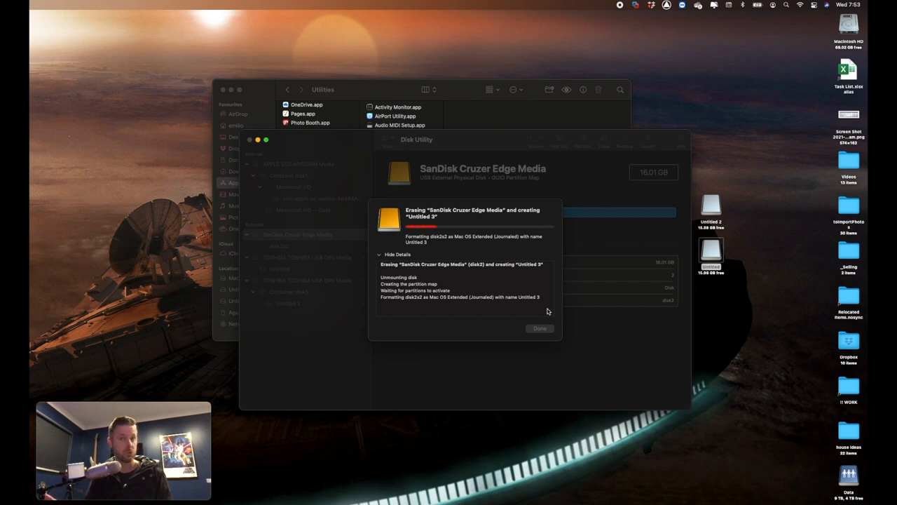
{"action": "left_click", "coordinate": [539, 328]}
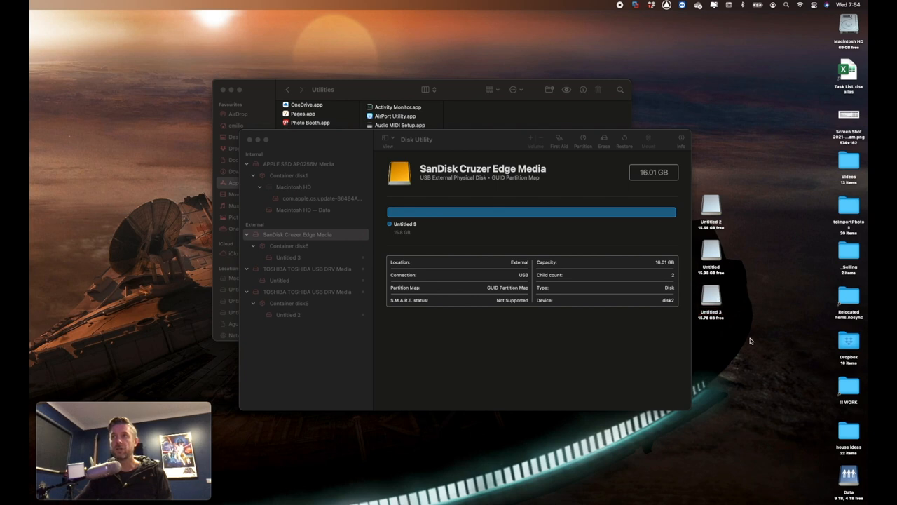
{"action": "left_click", "coordinate": [298, 234]}
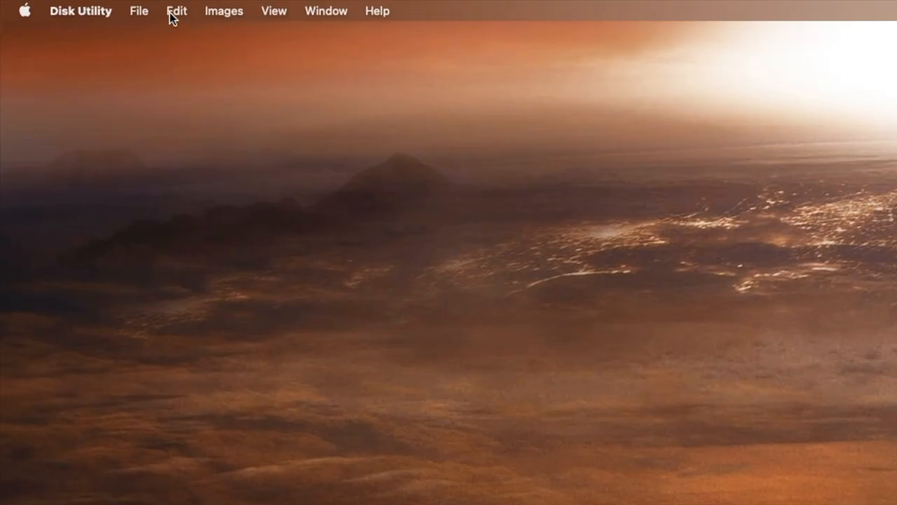
- Start the RAID Assistant from the File menu
{"action": "left_click", "coordinate": [138, 12]}
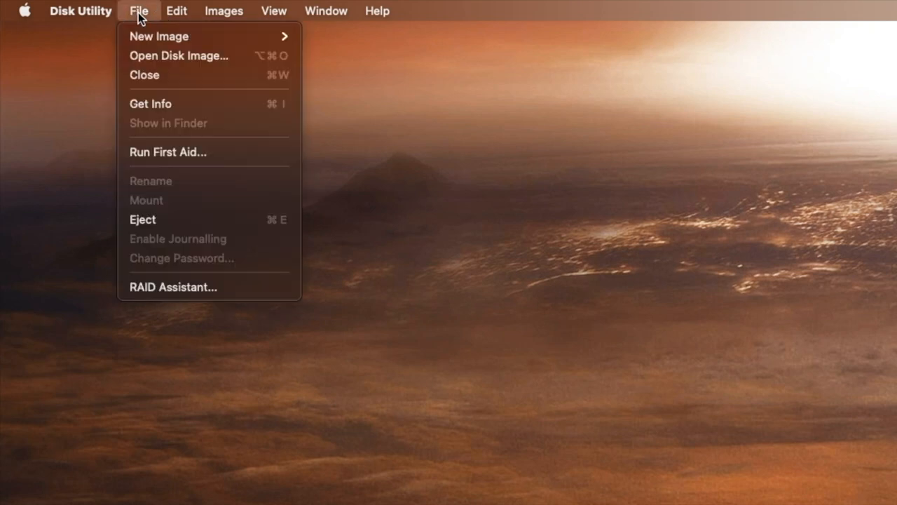
{"action": "mouse_move", "coordinate": [174, 286]}
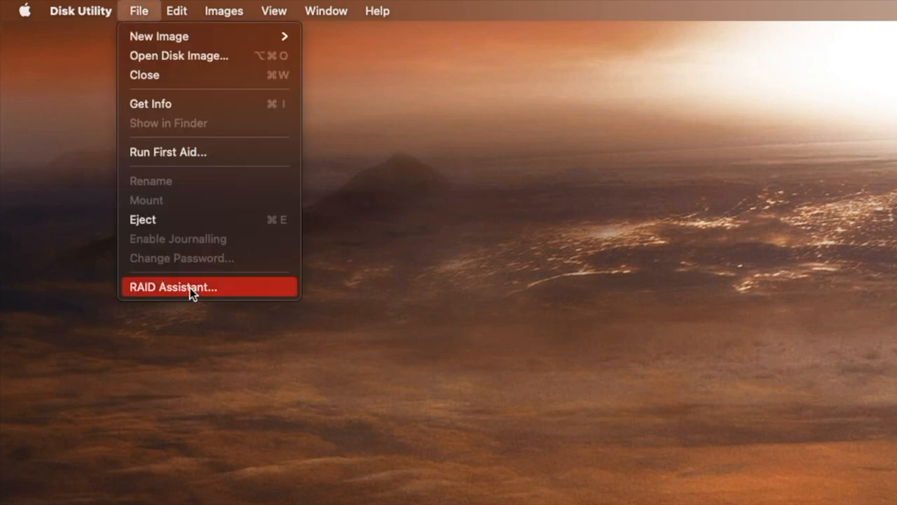
{"action": "left_click", "coordinate": [174, 286]}
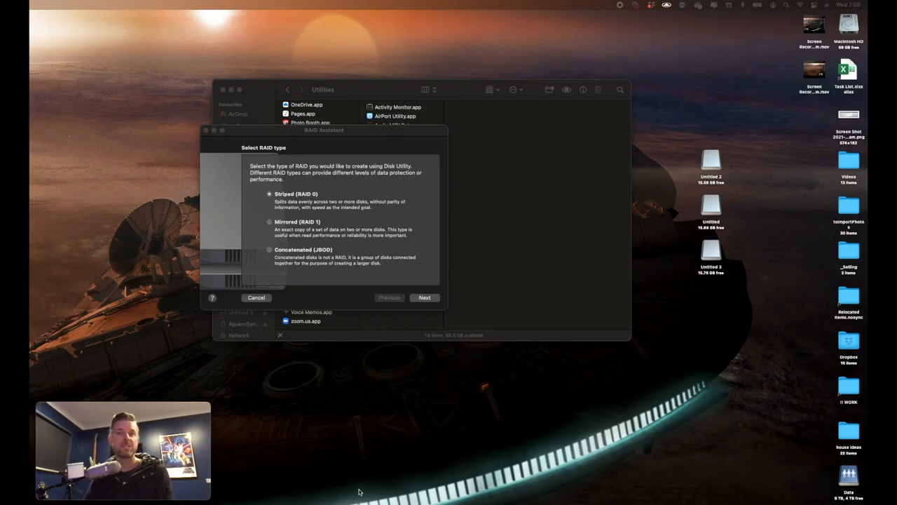
{"action": "mouse_move", "coordinate": [363, 491]}
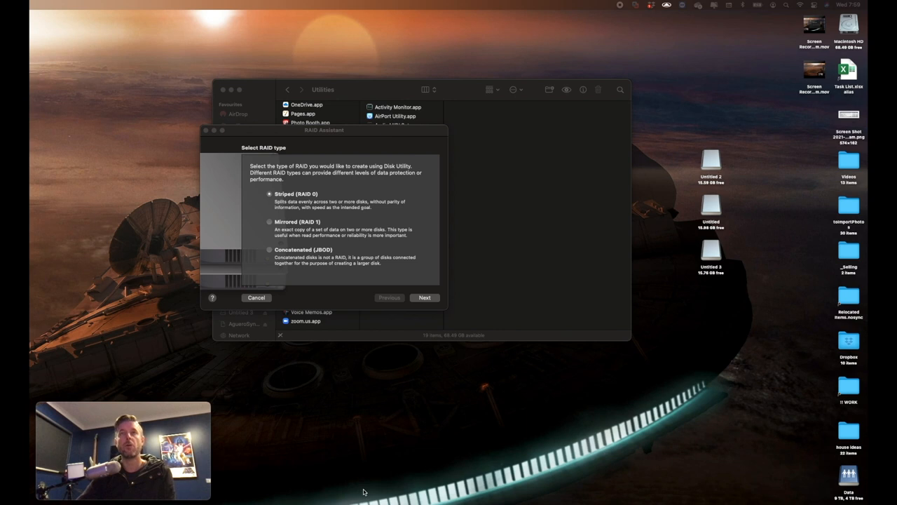
{"action": "mouse_move", "coordinate": [328, 199]}
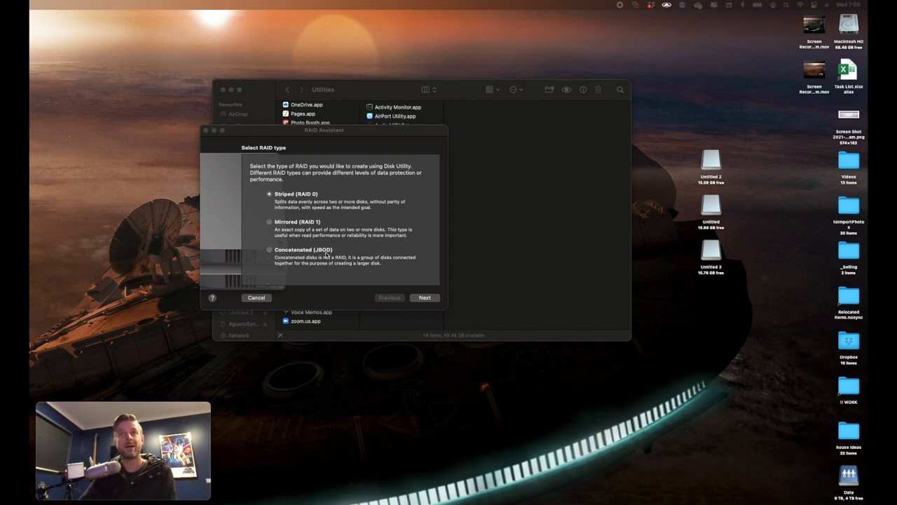
{"action": "mouse_move", "coordinate": [325, 196]}
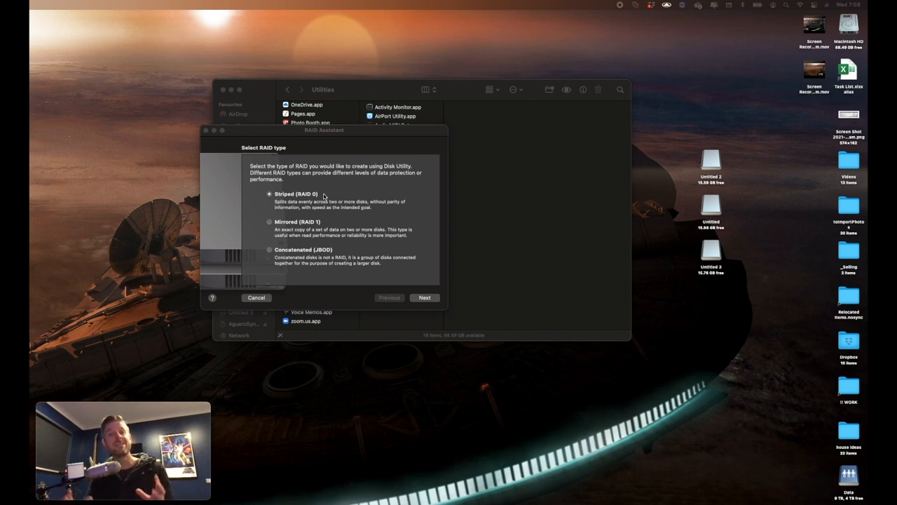
{"action": "mouse_move", "coordinate": [440, 258]}
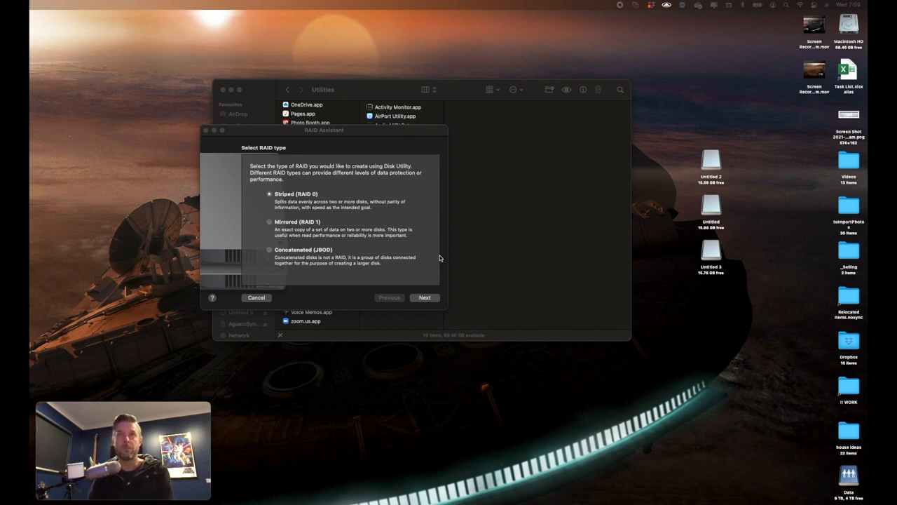
{"action": "mouse_move", "coordinate": [293, 242]}
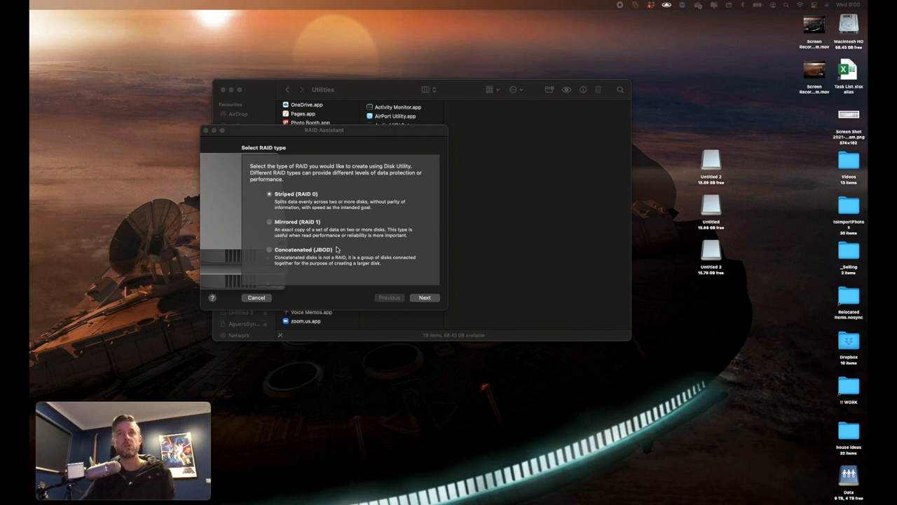
{"action": "mouse_move", "coordinate": [412, 244]}
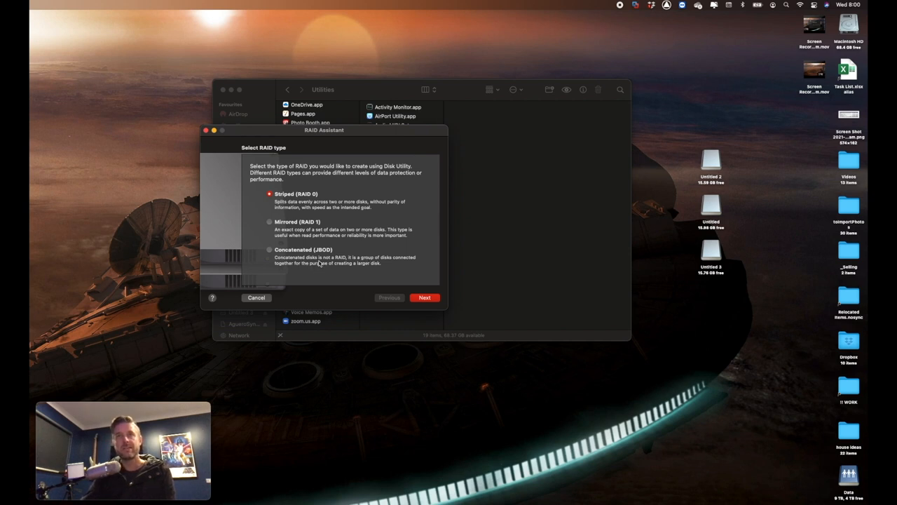
{"action": "mouse_move", "coordinate": [404, 267]}
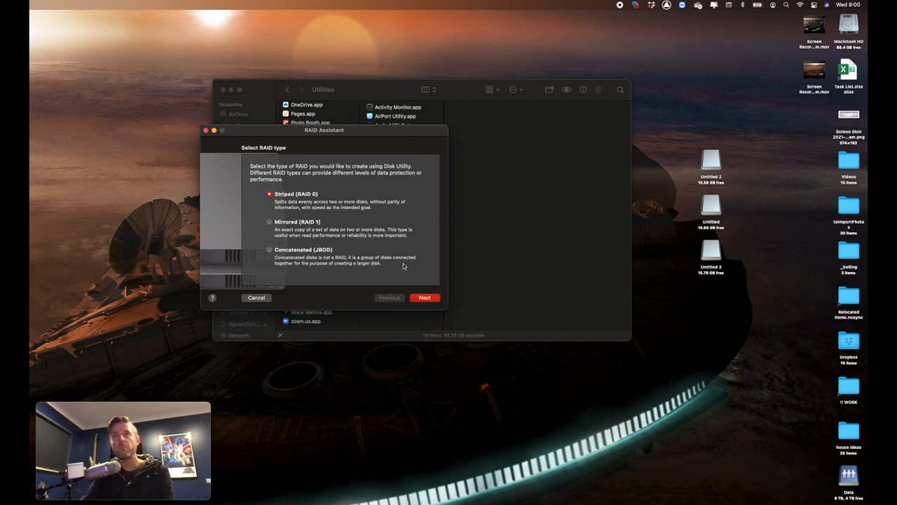
{"action": "mouse_move", "coordinate": [350, 273]}
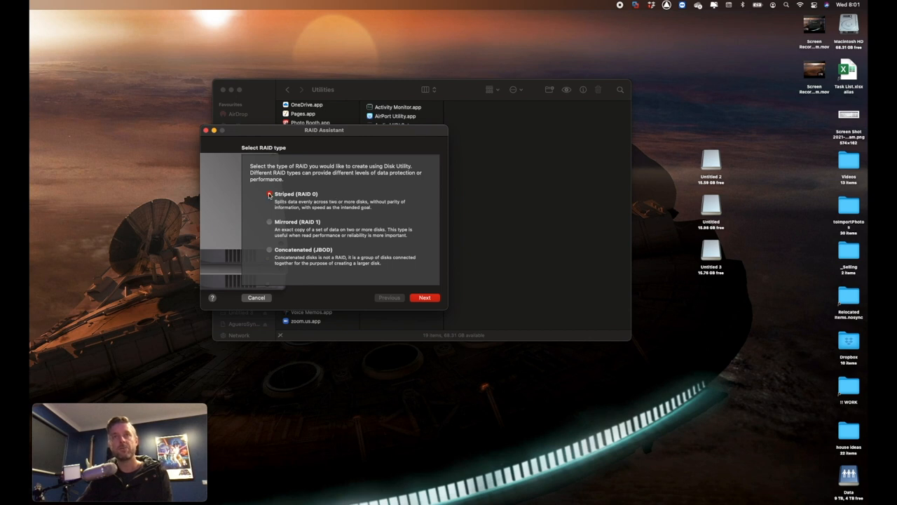
- Proceed with Striped (RAID 0) and tick the USB sticks as members
{"action": "left_click", "coordinate": [425, 297]}
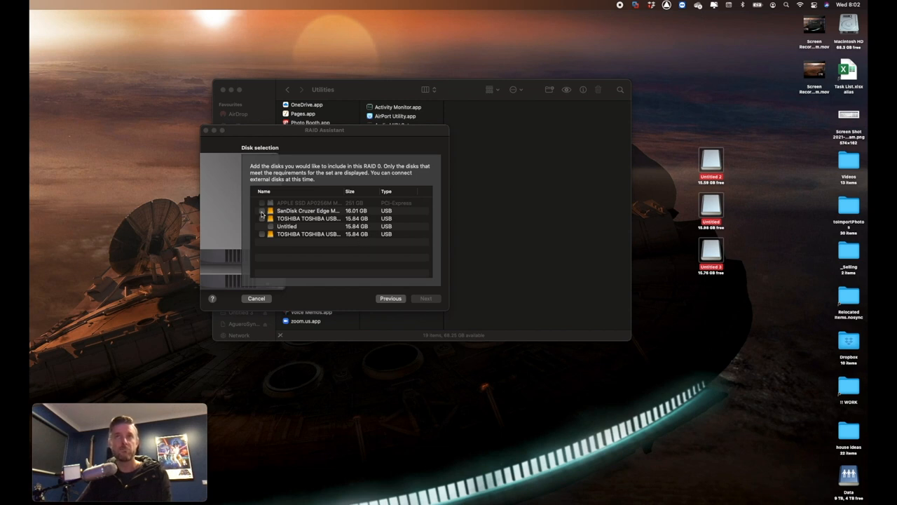
{"action": "left_click", "coordinate": [262, 234]}
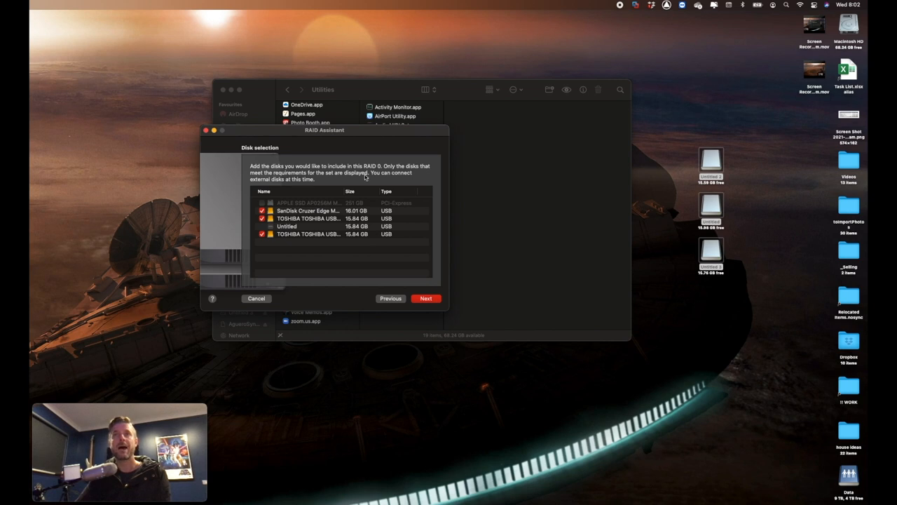
{"action": "mouse_move", "coordinate": [239, 216]}
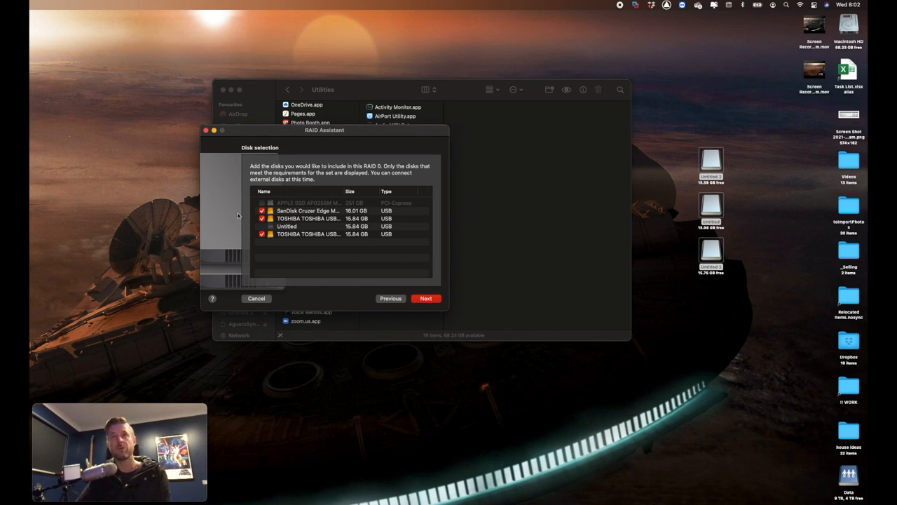
{"action": "mouse_move", "coordinate": [269, 227]}
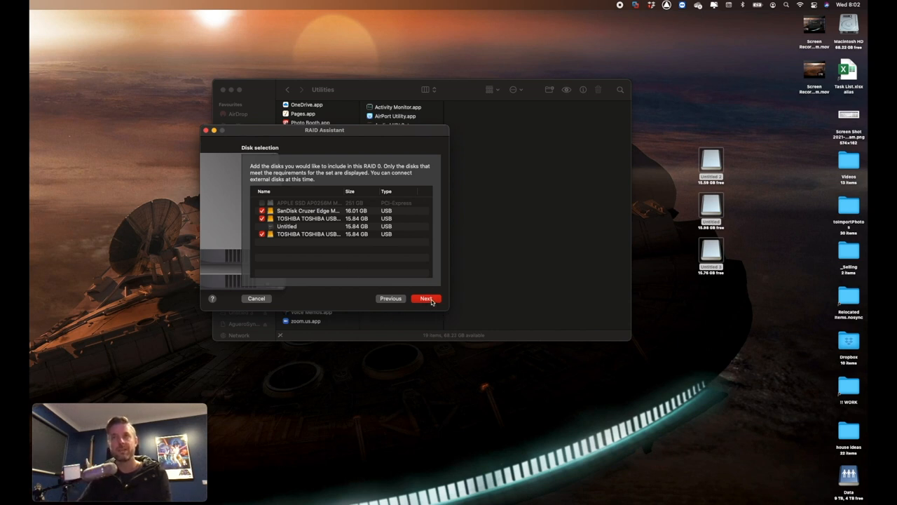
- Name the set RAID0 and bring up the format choices in Set Properties
{"action": "left_click", "coordinate": [427, 297]}
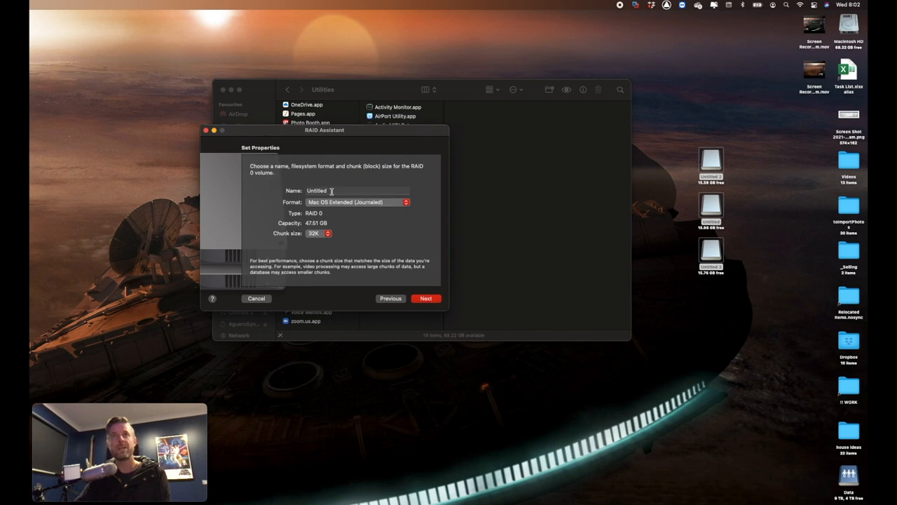
{"action": "type", "text": "R"}
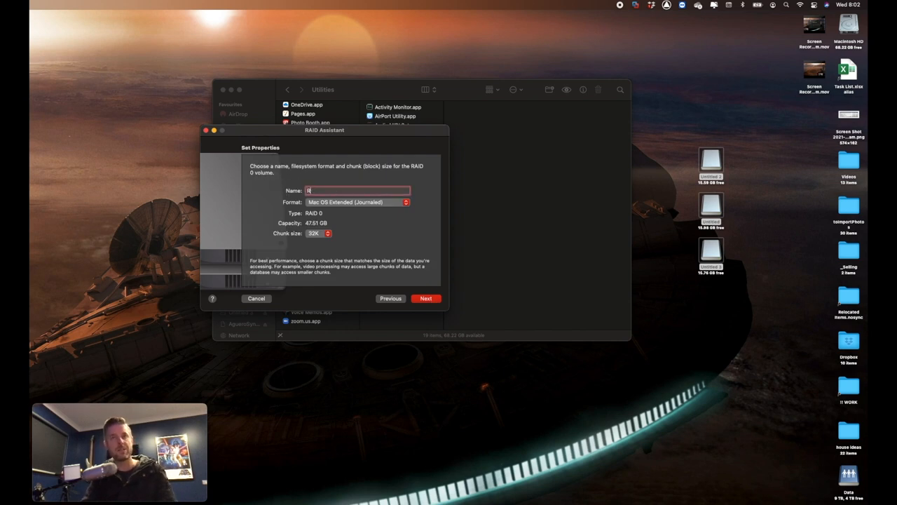
{"action": "type", "text": "AID"}
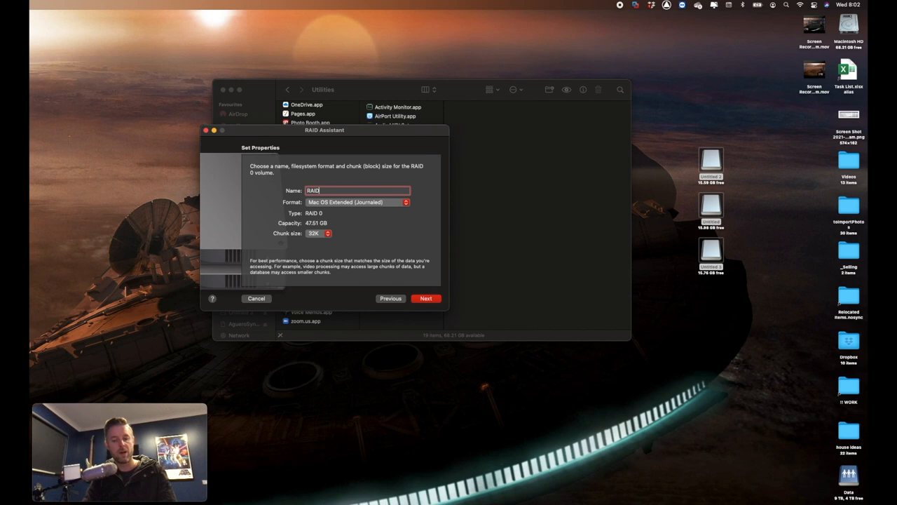
{"action": "type", "text": "0"}
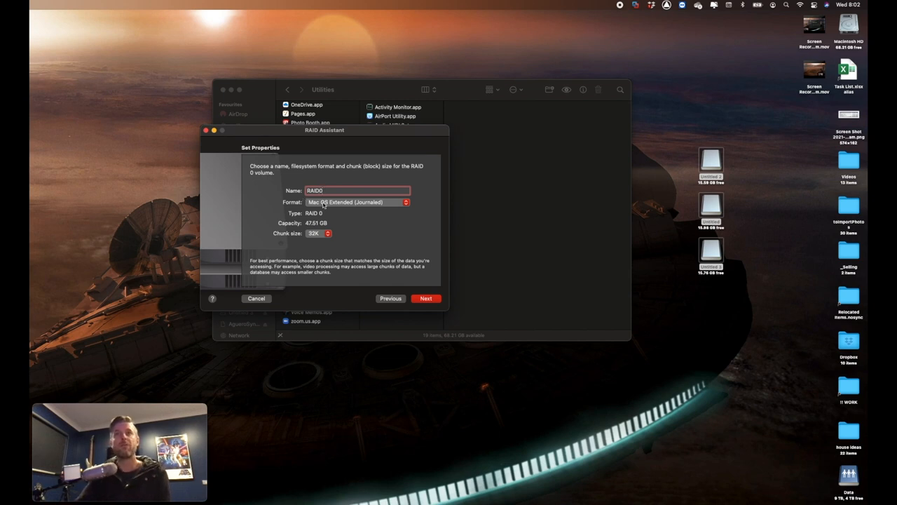
{"action": "left_click", "coordinate": [357, 202]}
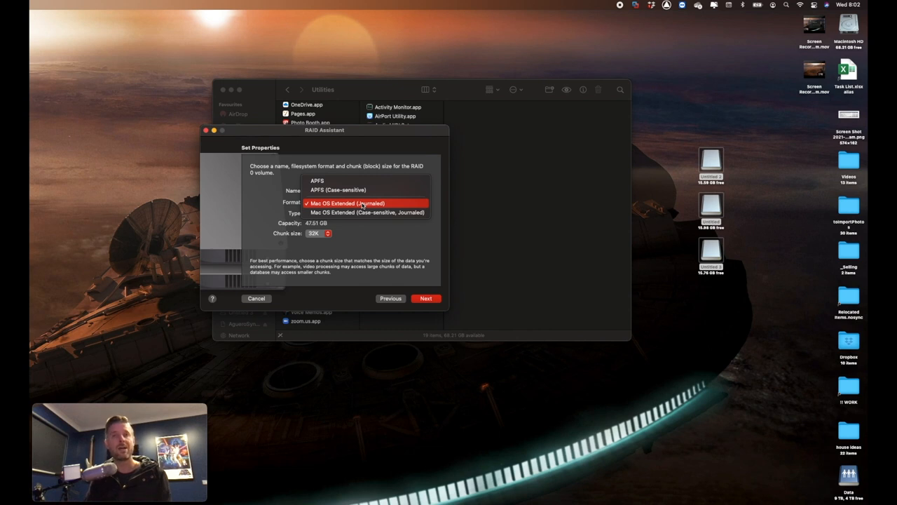
{"action": "mouse_move", "coordinate": [317, 180]}
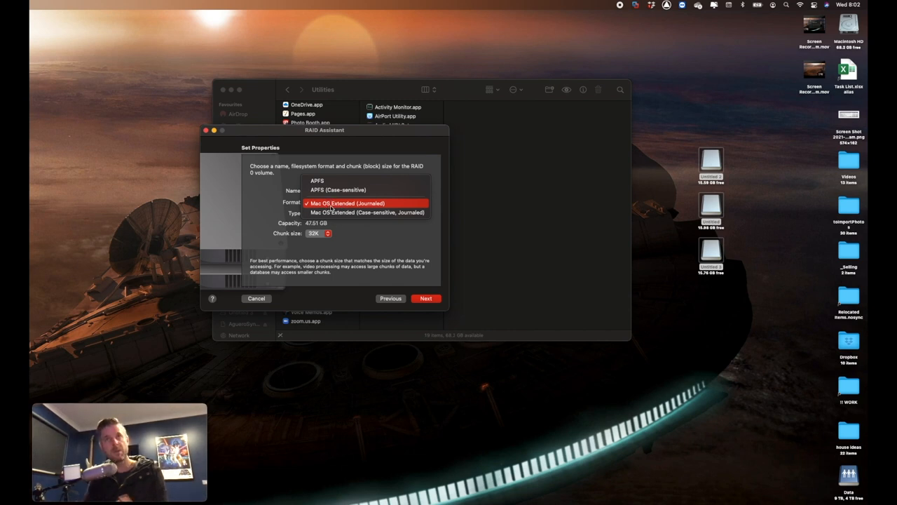
{"action": "mouse_move", "coordinate": [317, 179]}
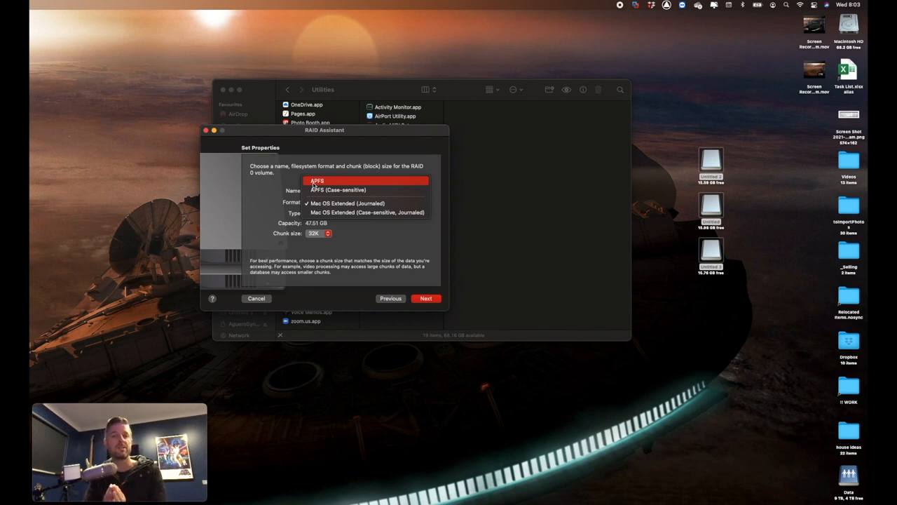
{"action": "mouse_move", "coordinate": [314, 185]}
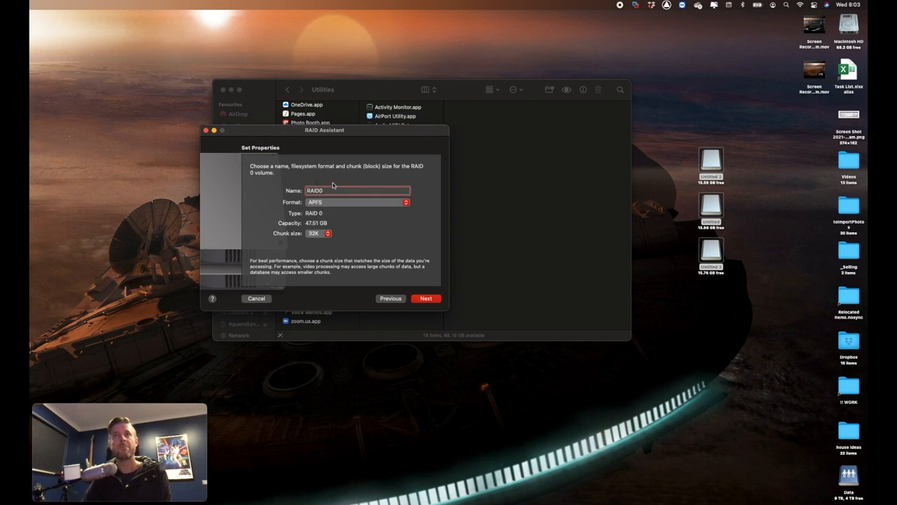
{"action": "mouse_move", "coordinate": [335, 202]}
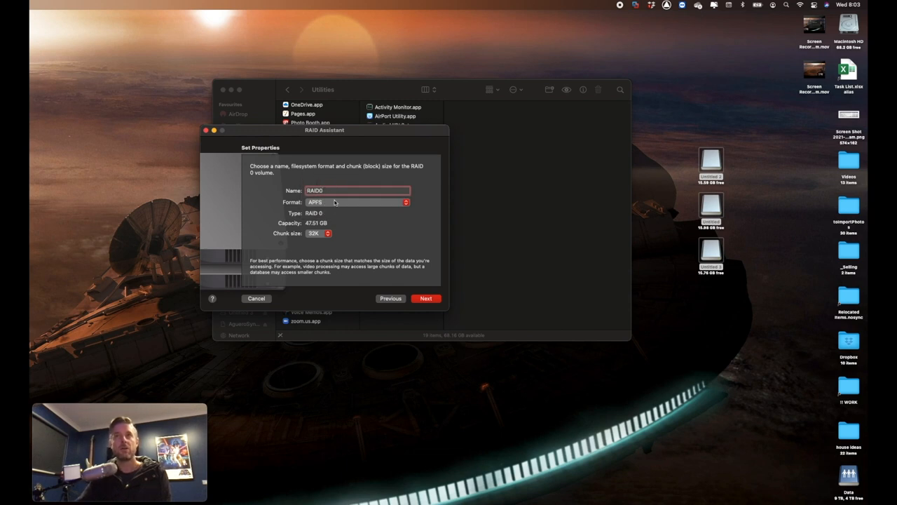
{"action": "mouse_move", "coordinate": [339, 218]}
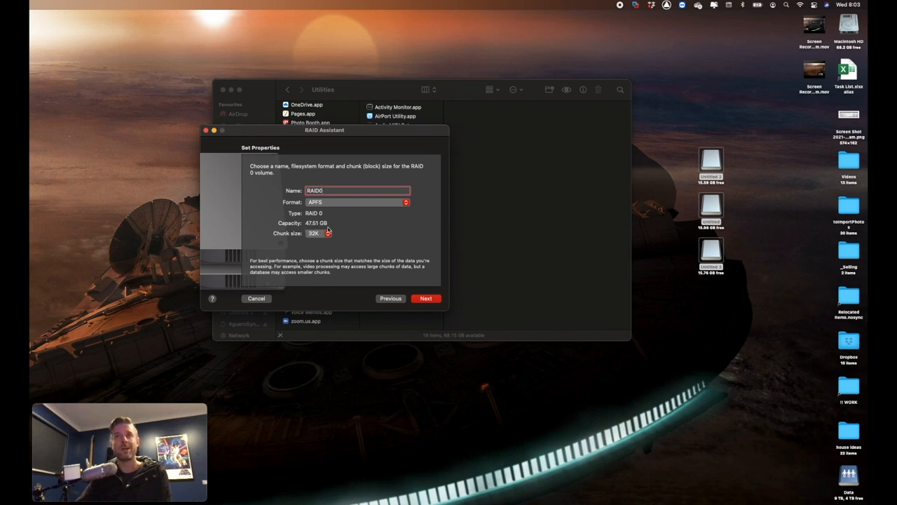
{"action": "mouse_move", "coordinate": [592, 255]}
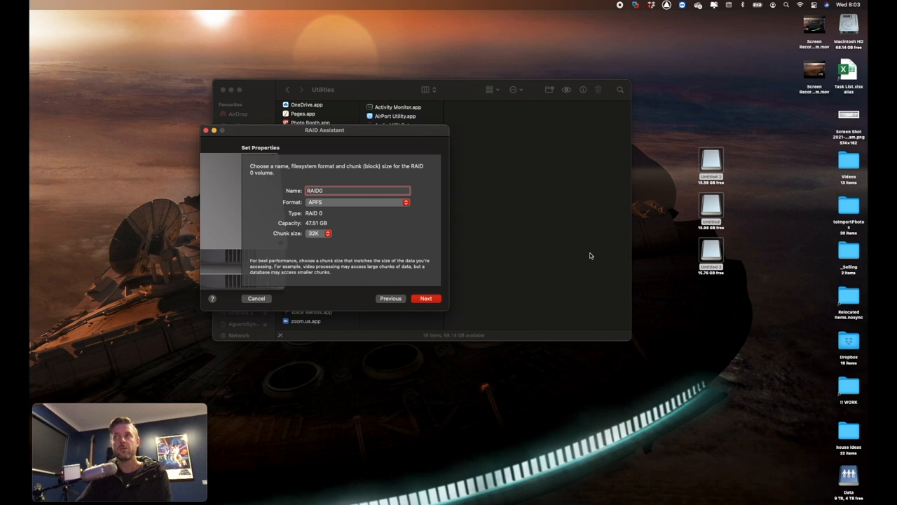
{"action": "mouse_move", "coordinate": [372, 254]}
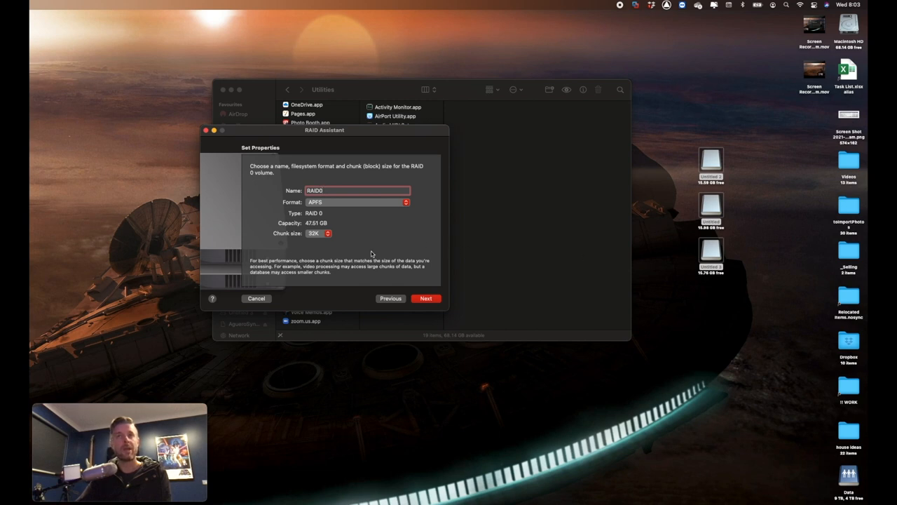
{"action": "mouse_move", "coordinate": [334, 239]}
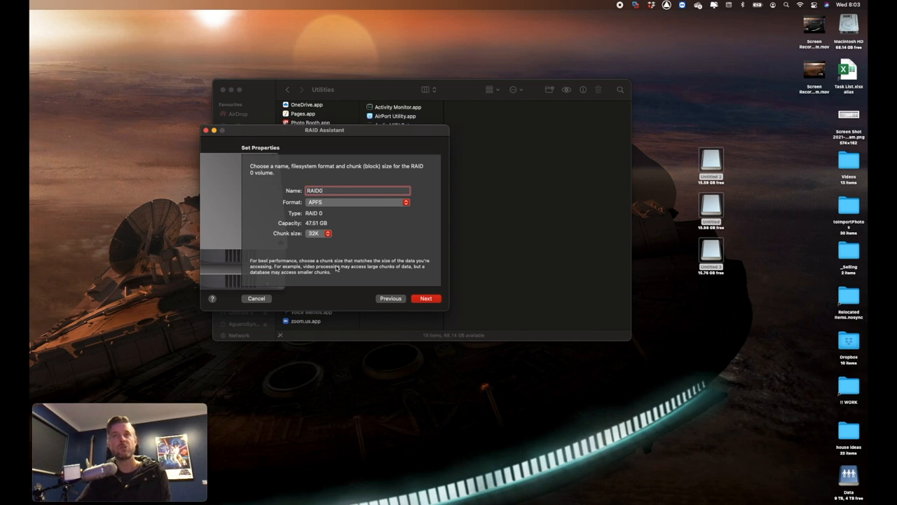
{"action": "mouse_move", "coordinate": [432, 266]}
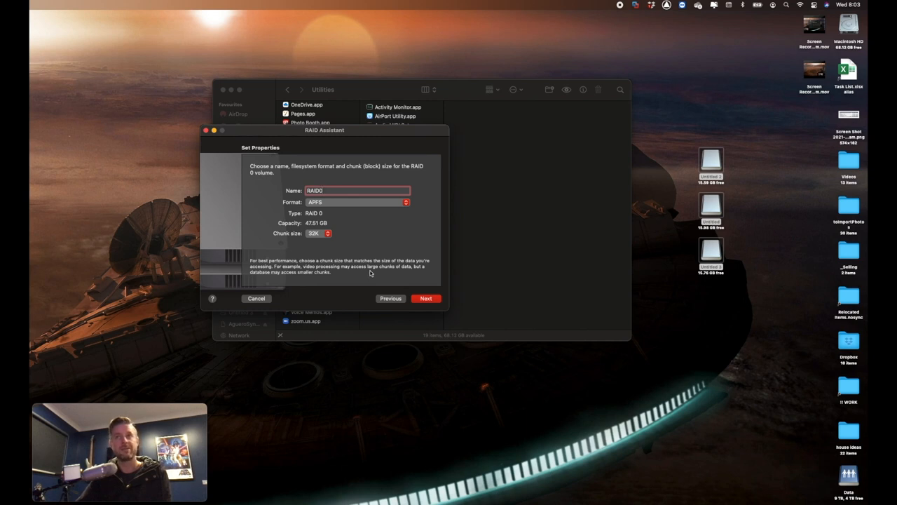
{"action": "mouse_move", "coordinate": [311, 279]}
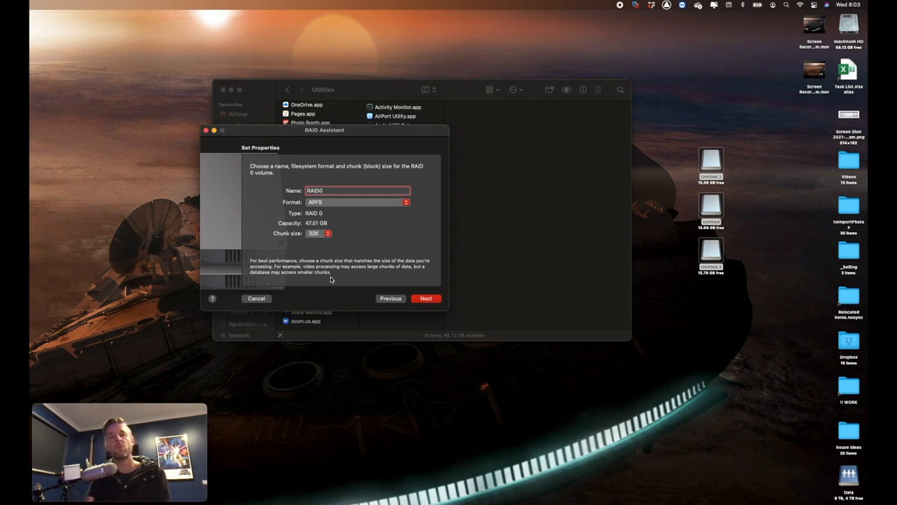
{"action": "mouse_move", "coordinate": [323, 247]}
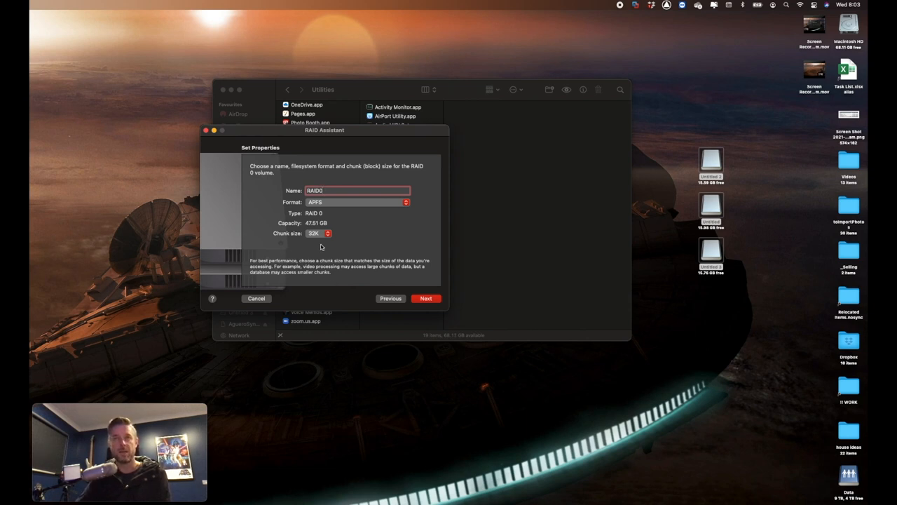
- Pick a different chunk size for RAID0, then change it once more
{"action": "left_click", "coordinate": [320, 233]}
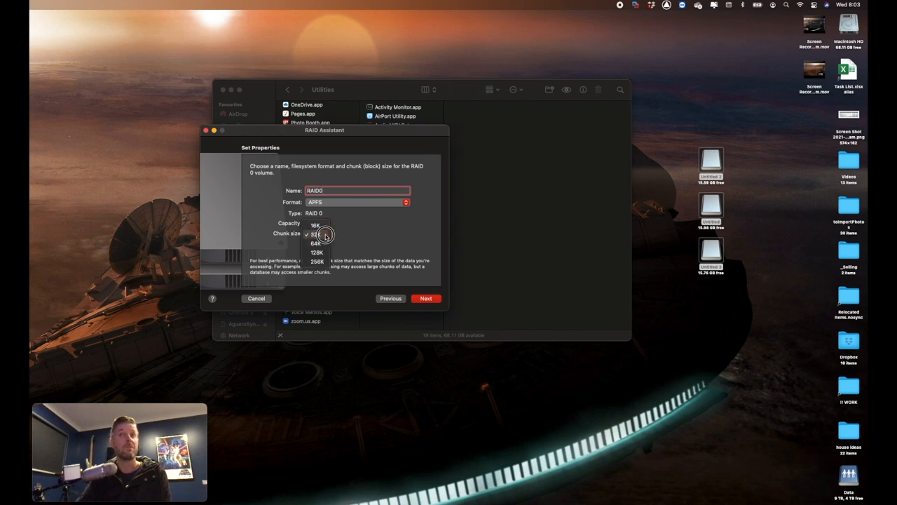
{"action": "left_click", "coordinate": [317, 252]}
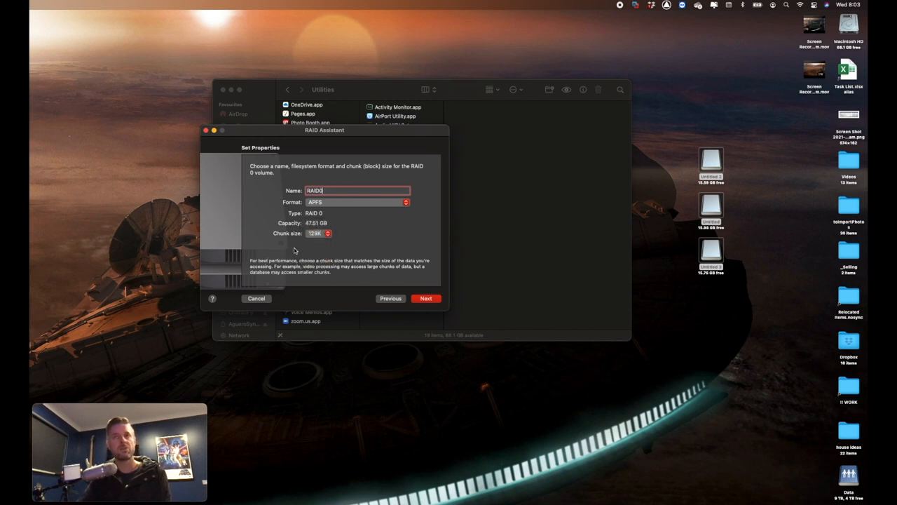
{"action": "left_click", "coordinate": [317, 233]}
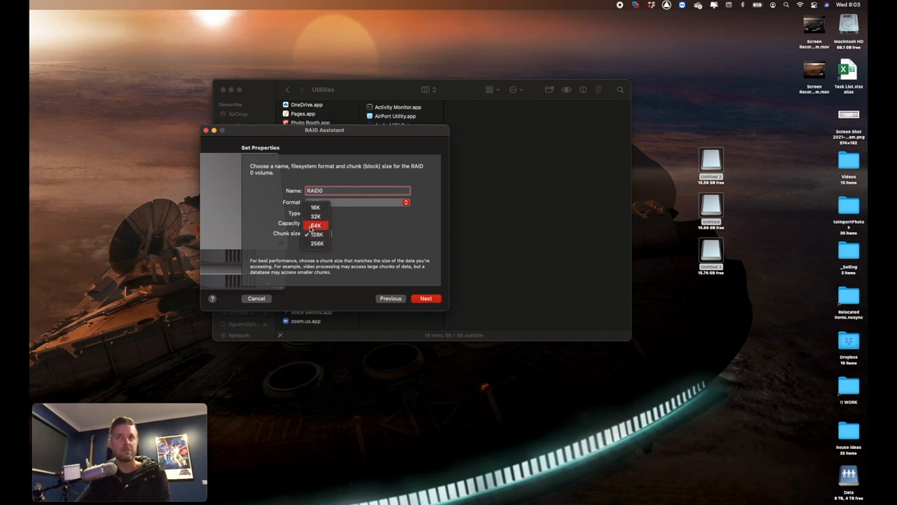
{"action": "left_click", "coordinate": [314, 225]}
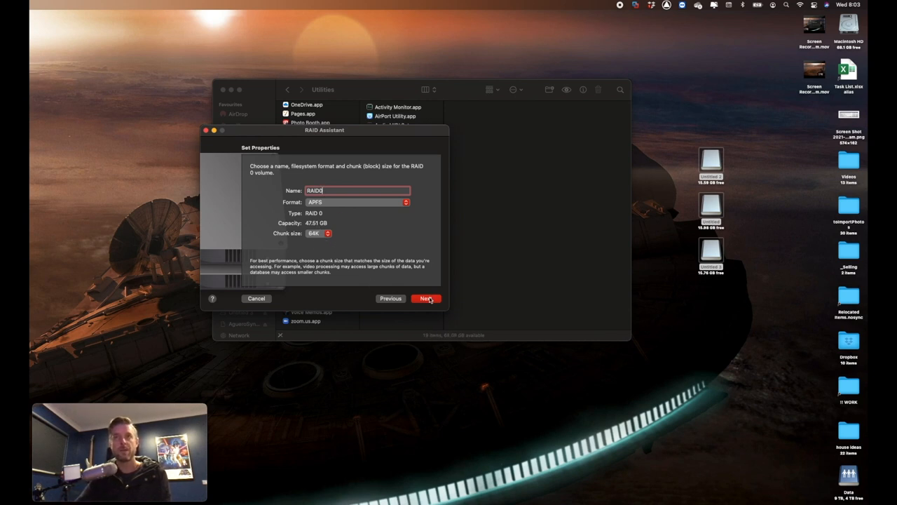
- Confirm creation of the RAID0 striped set and wait for the success message
{"action": "left_click", "coordinate": [427, 297]}
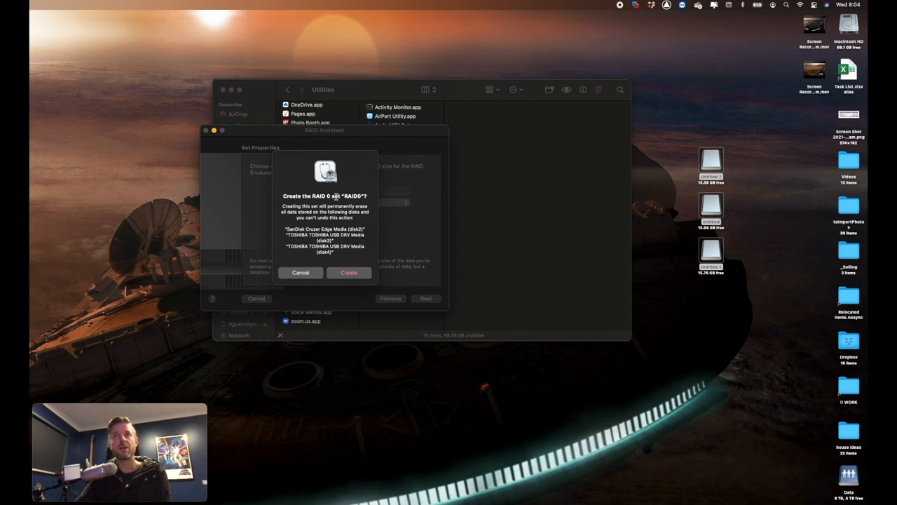
{"action": "double_click", "coordinate": [320, 196]}
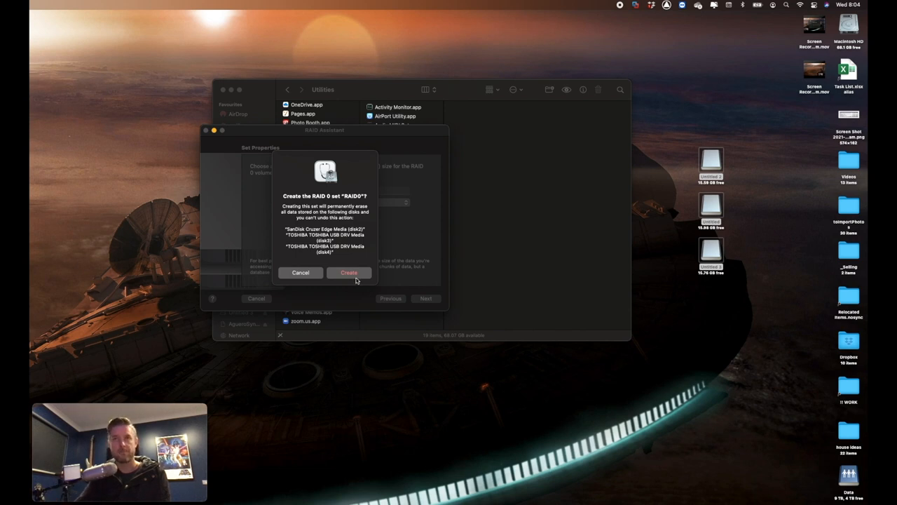
{"action": "left_click", "coordinate": [347, 272]}
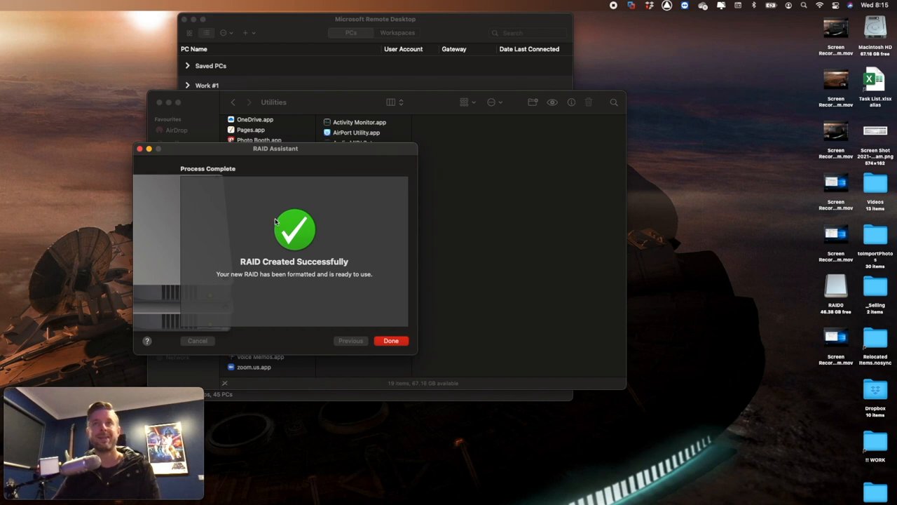
{"action": "mouse_move", "coordinate": [362, 266]}
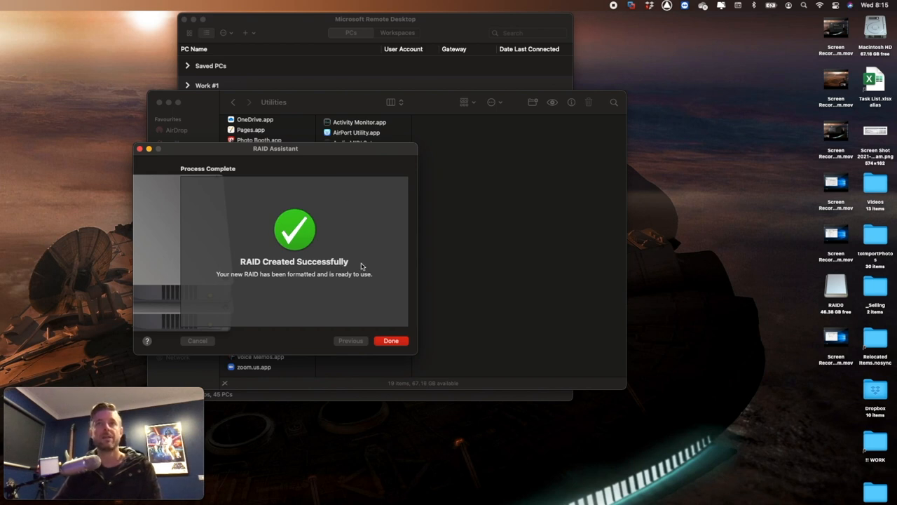
- Finish the assistant and inspect the 46.48 GB RAID0 set and its member disks
{"action": "left_click", "coordinate": [390, 340]}
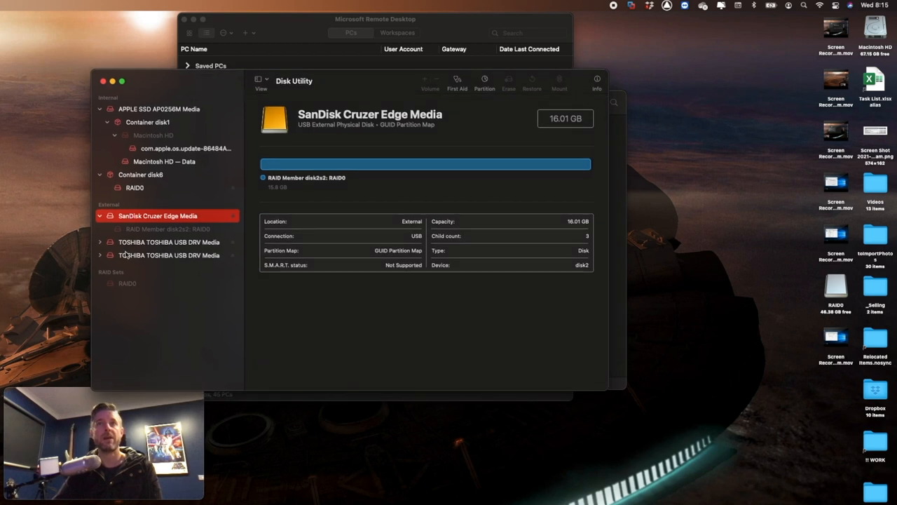
{"action": "mouse_move", "coordinate": [124, 280]}
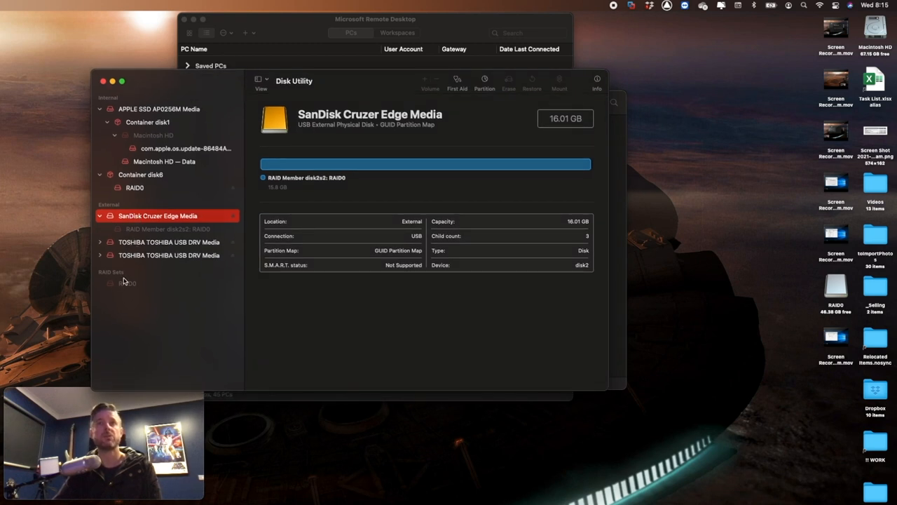
{"action": "left_click", "coordinate": [126, 283]}
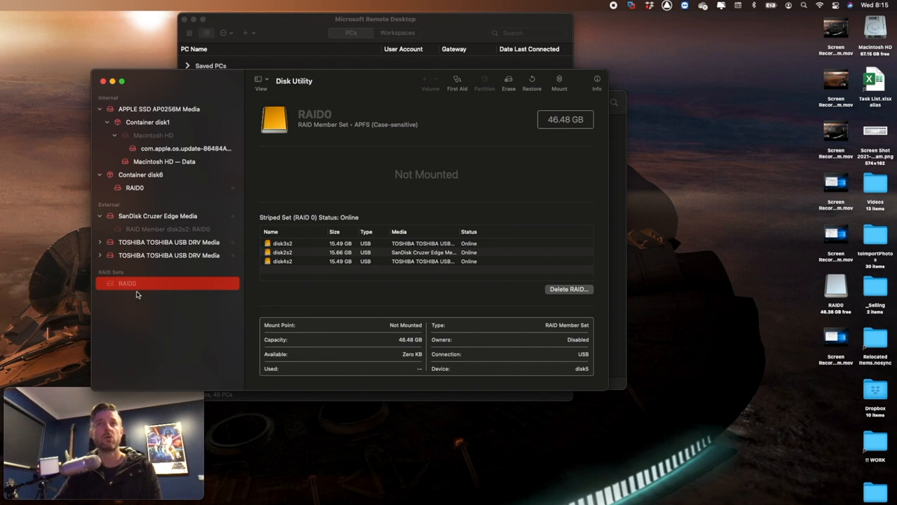
{"action": "mouse_move", "coordinate": [264, 223]}
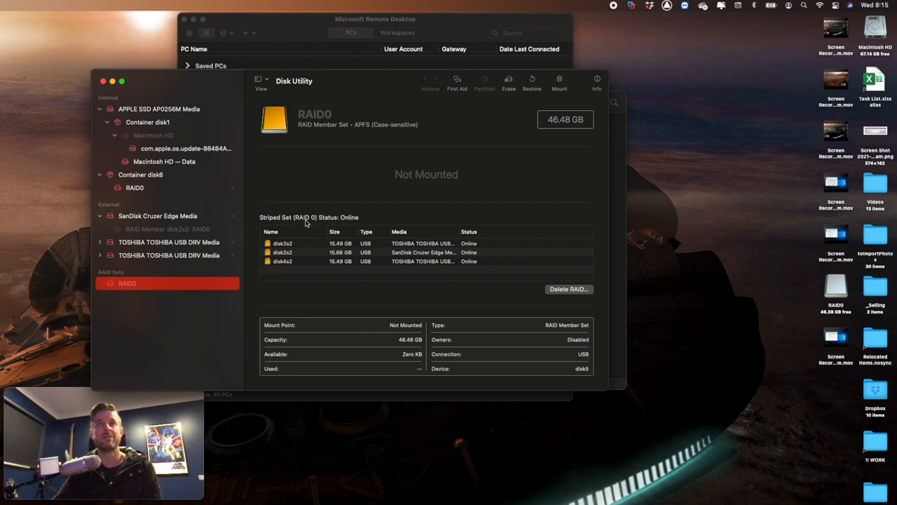
{"action": "mouse_move", "coordinate": [290, 264]}
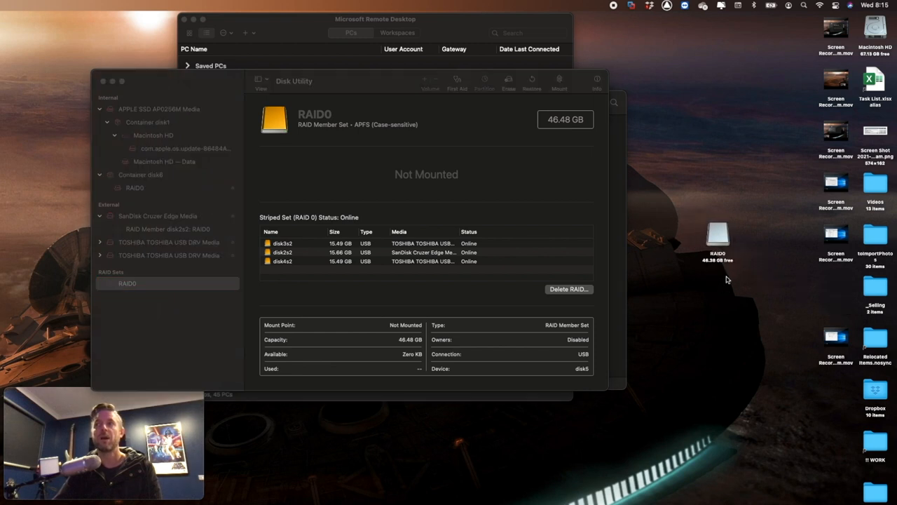
{"action": "mouse_move", "coordinate": [722, 283]}
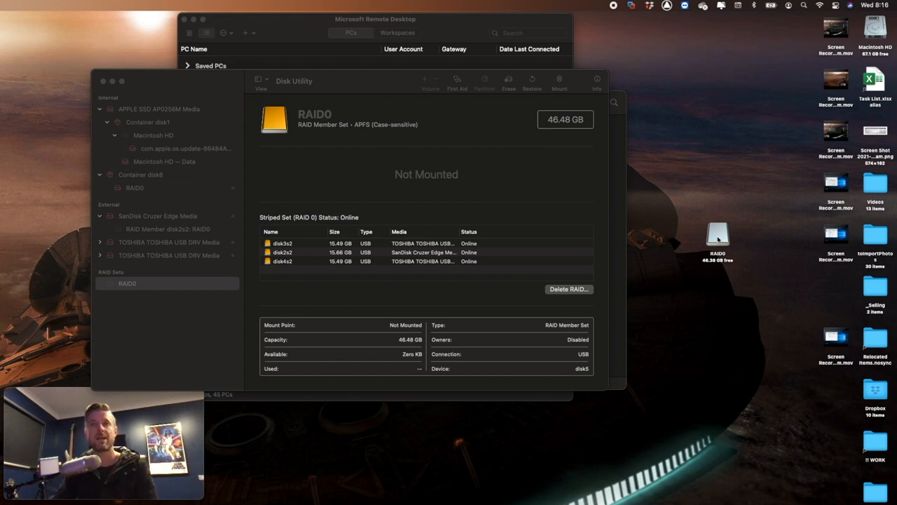
{"action": "left_click", "coordinate": [302, 253]}
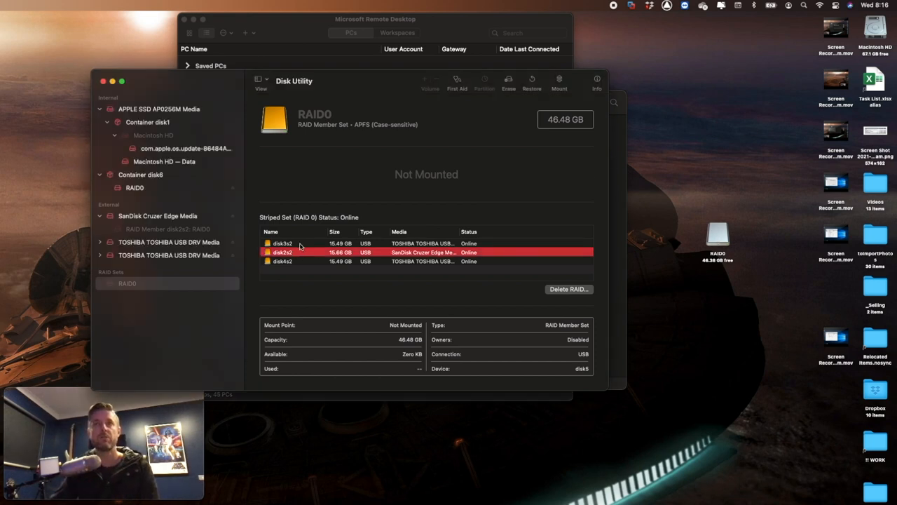
{"action": "left_click", "coordinate": [294, 260]}
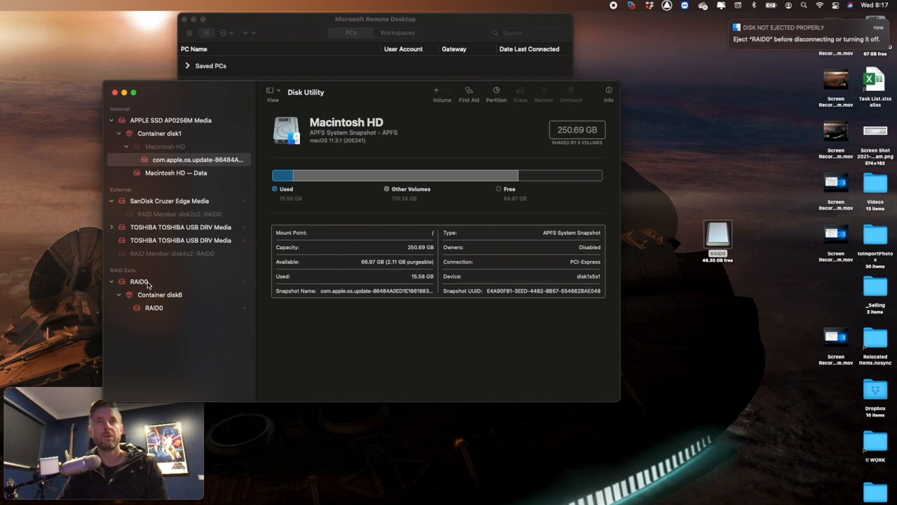
- Delete the RAID0 set and dismiss the completion report
{"action": "left_click", "coordinate": [138, 281]}
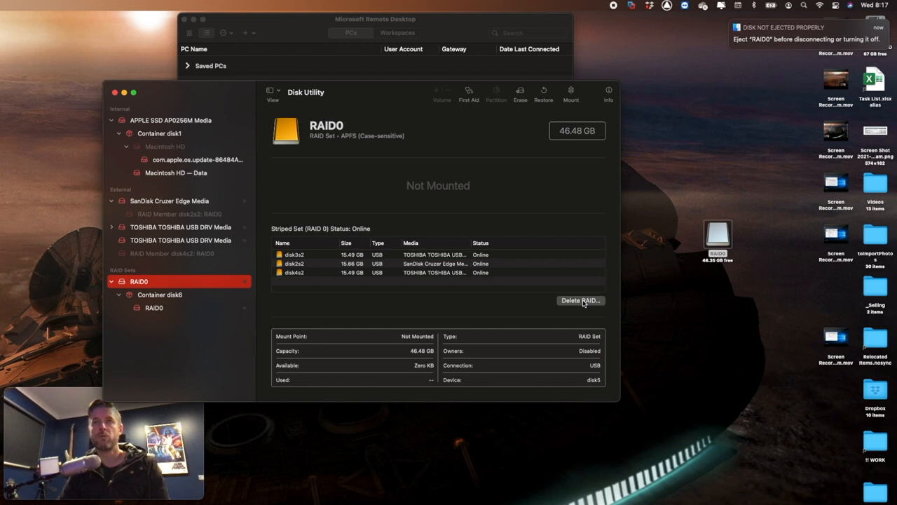
{"action": "left_click", "coordinate": [581, 300]}
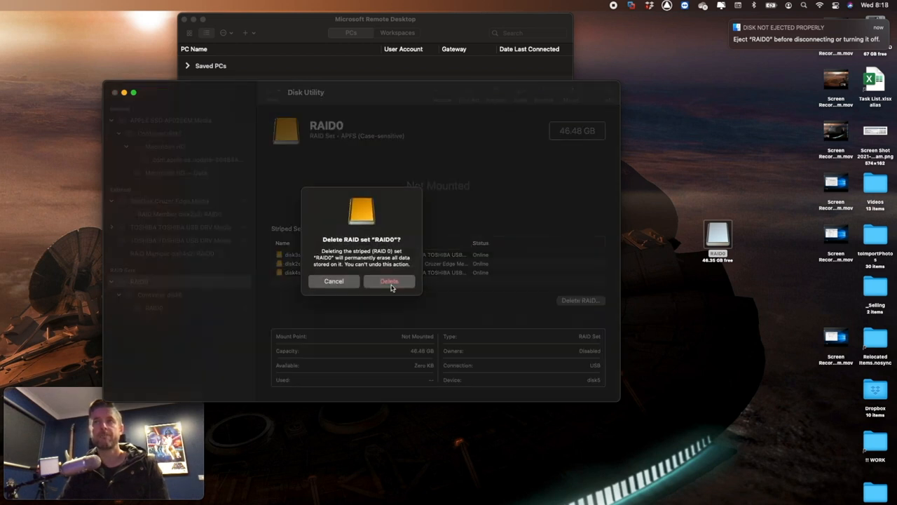
{"action": "left_click", "coordinate": [390, 280]}
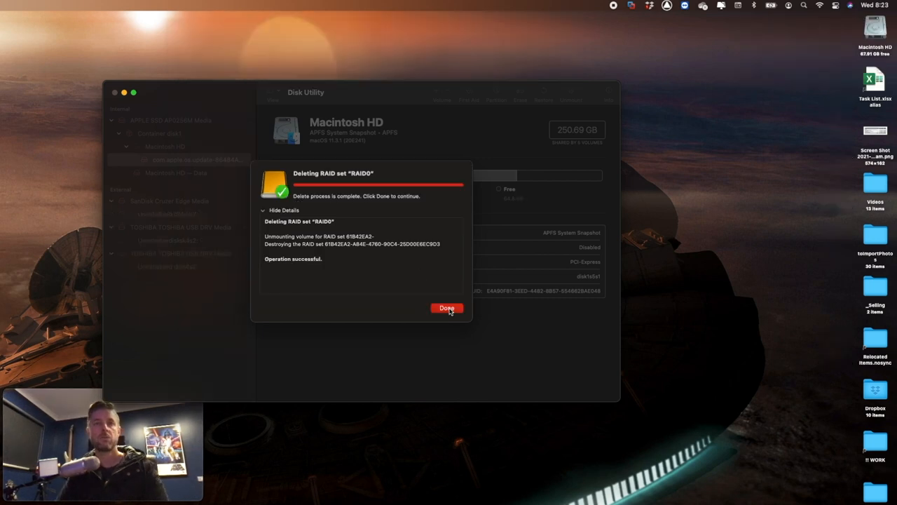
{"action": "left_click", "coordinate": [446, 308]}
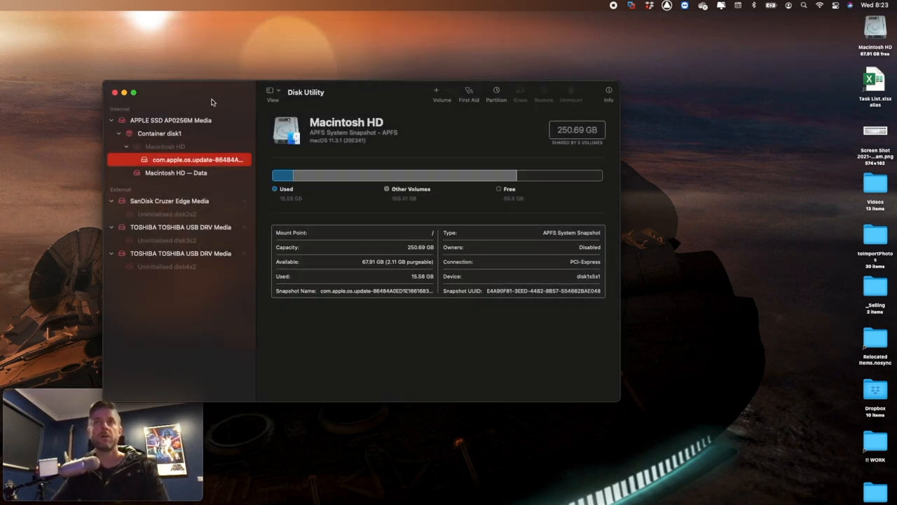
- Inspect the now uninitialised SanDisk and Toshiba sticks in the sidebar
{"action": "left_click", "coordinate": [172, 169]}
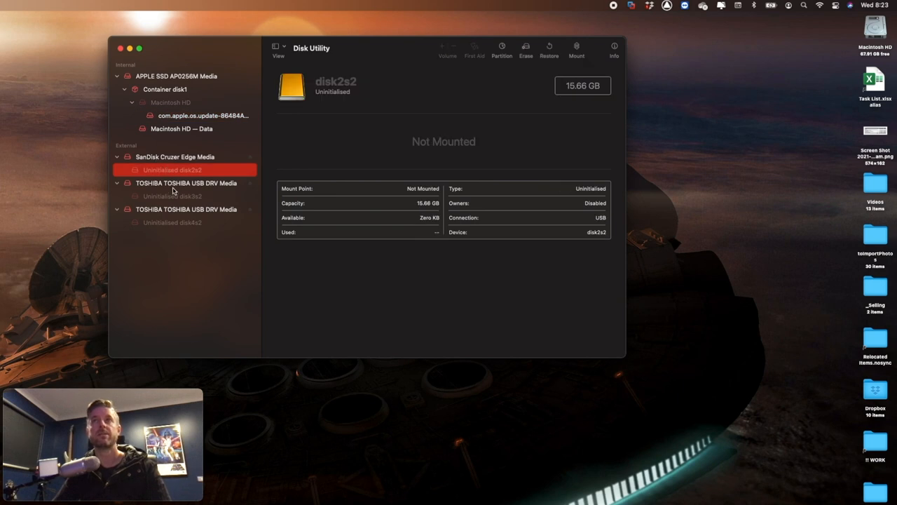
{"action": "left_click", "coordinate": [171, 197]}
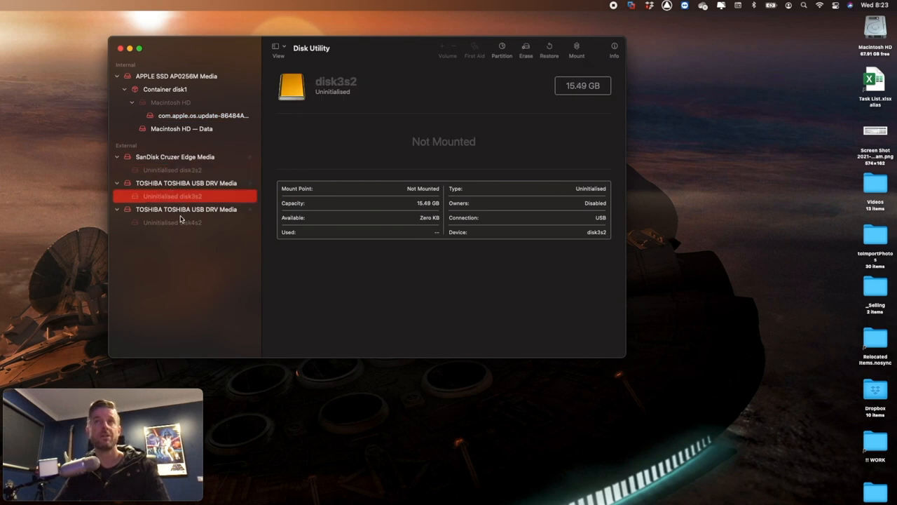
{"action": "left_click", "coordinate": [174, 157]}
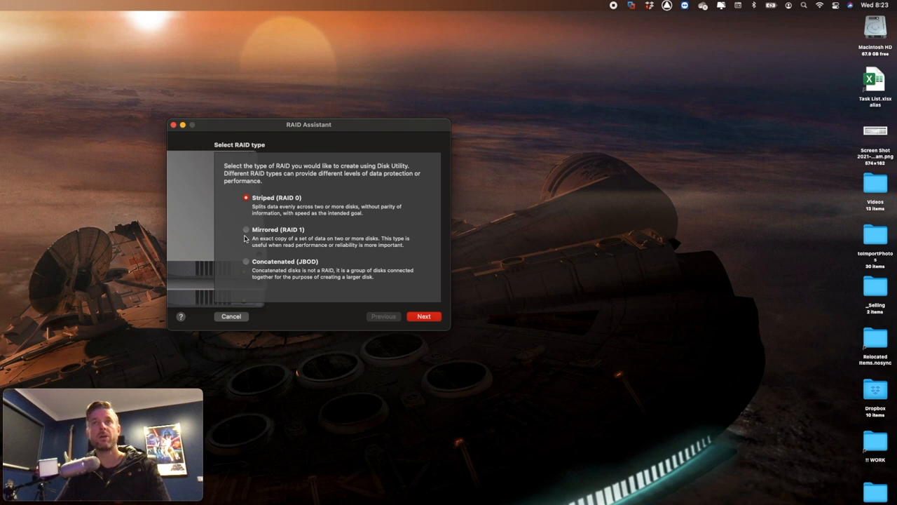
- Choose Mirrored (RAID 1) in RAID Assistant and tick the SanDisk stick as a member
{"action": "left_click", "coordinate": [245, 230]}
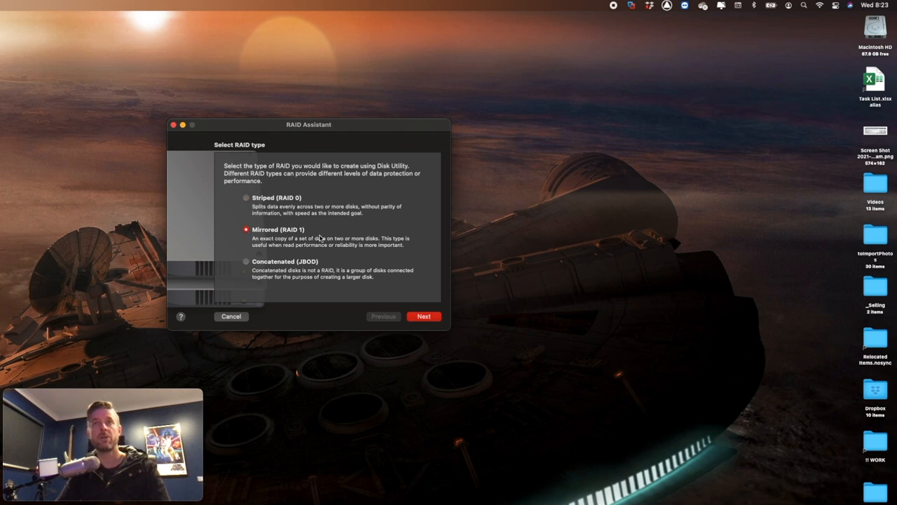
{"action": "left_click", "coordinate": [423, 317]}
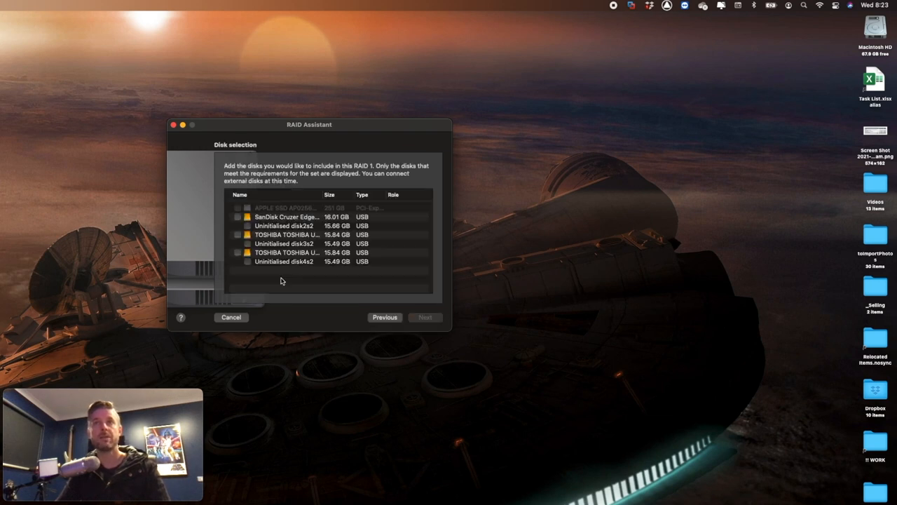
{"action": "left_click", "coordinate": [238, 253]}
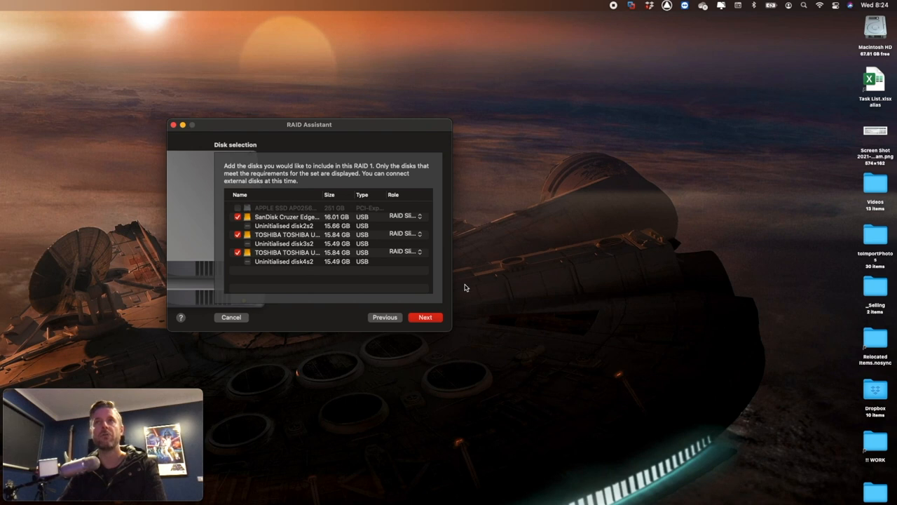
- Name the mirrored set RAID1 with APFS format and confirm erasing the sticks to create it
{"action": "left_click", "coordinate": [425, 317]}
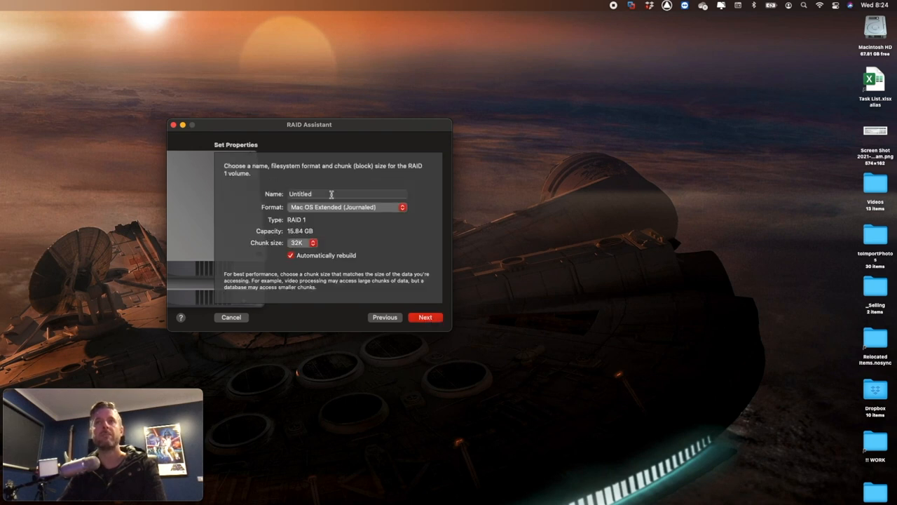
{"action": "type", "text": "RAID1"}
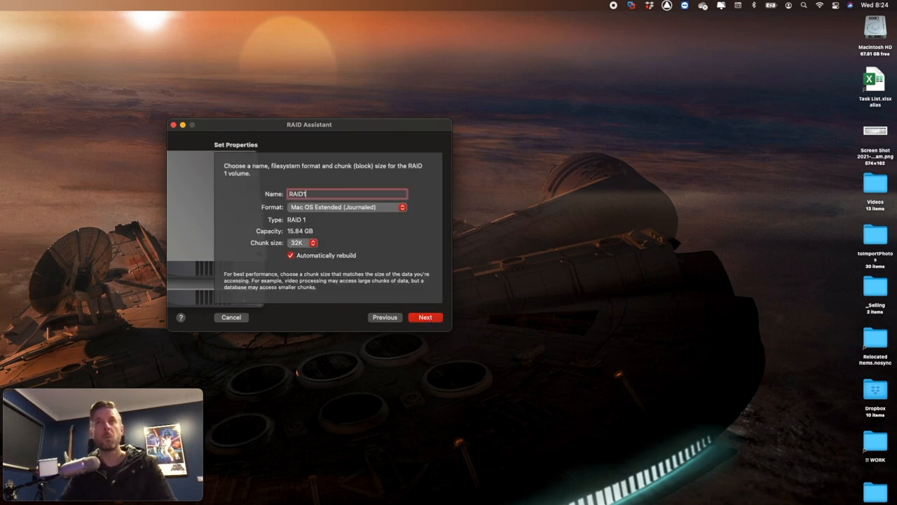
{"action": "left_click", "coordinate": [347, 207]}
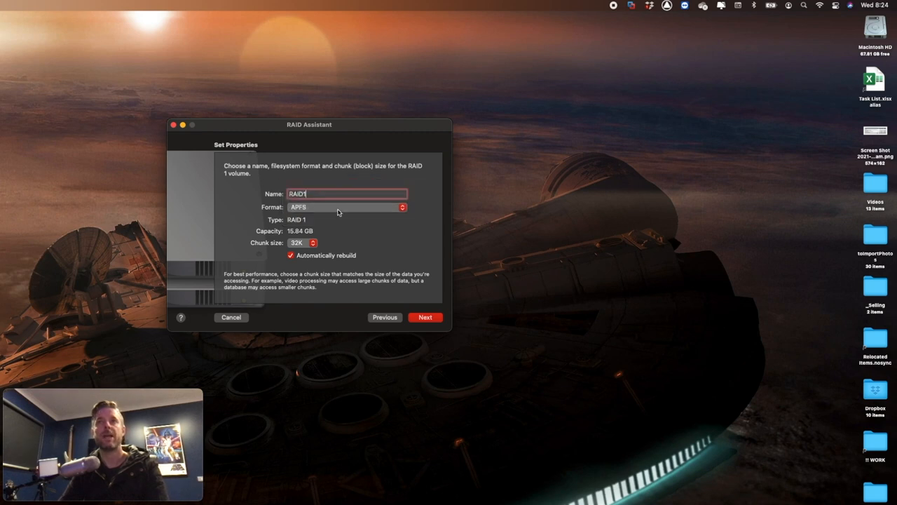
{"action": "mouse_move", "coordinate": [309, 245]}
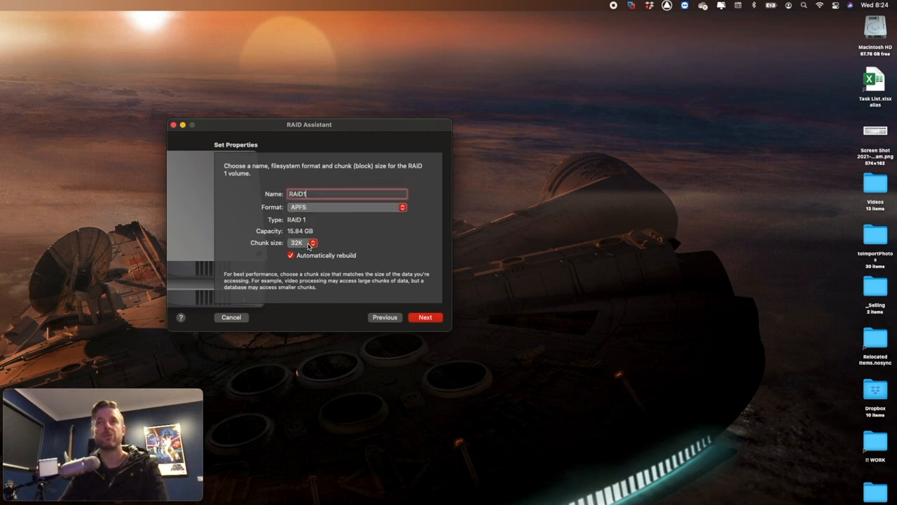
{"action": "mouse_move", "coordinate": [363, 252]}
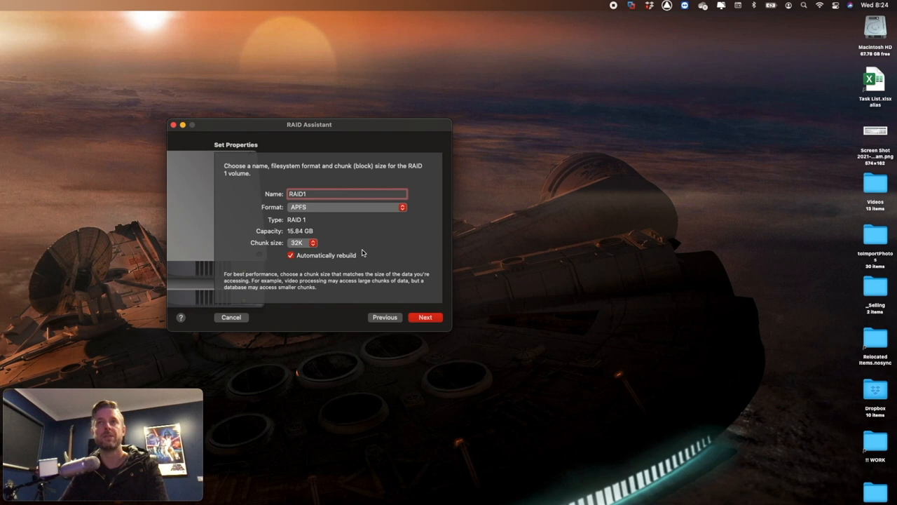
{"action": "left_click", "coordinate": [425, 316]}
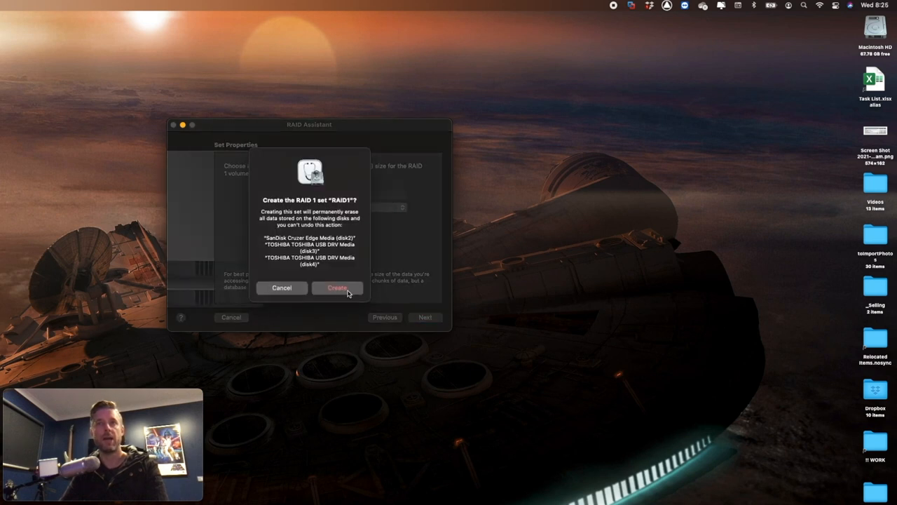
{"action": "left_click", "coordinate": [336, 287]}
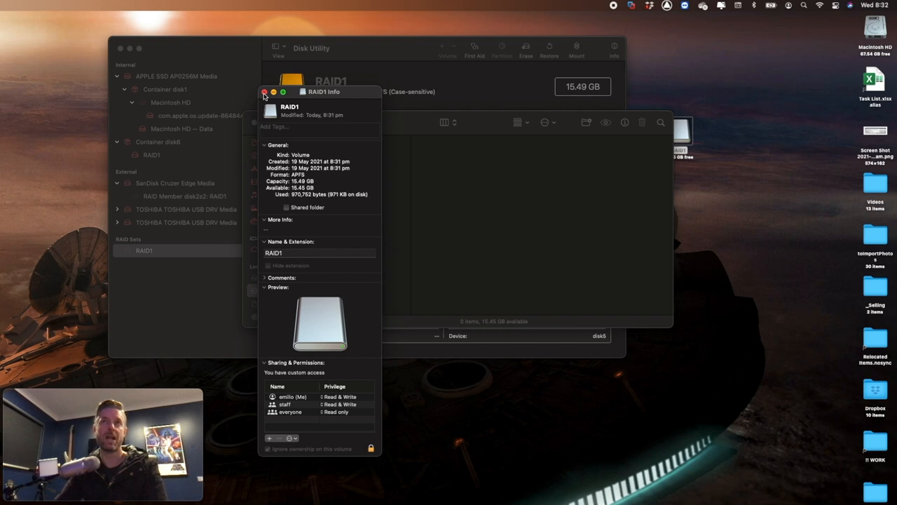
- Close the RAID1 info window and reopen RAID Assistant with Concatenated (JBOD) selected
{"action": "left_click", "coordinate": [265, 92]}
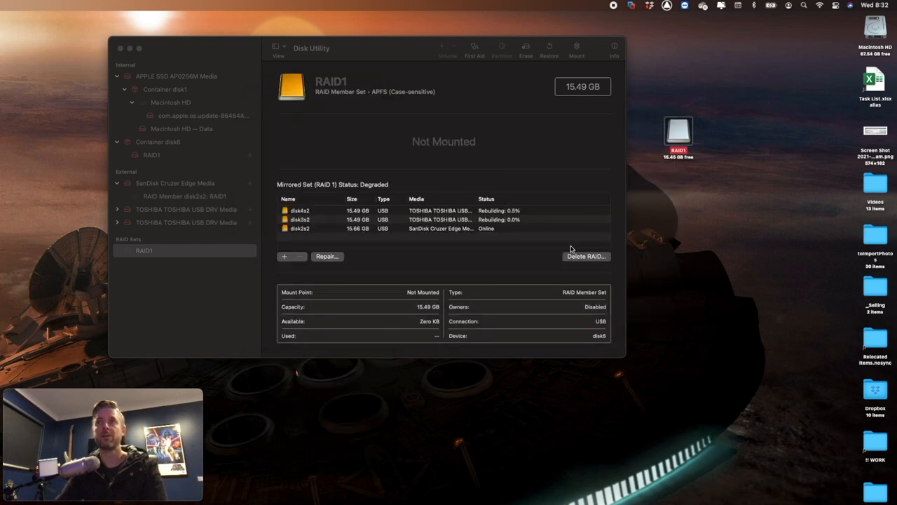
{"action": "left_click", "coordinate": [586, 255]}
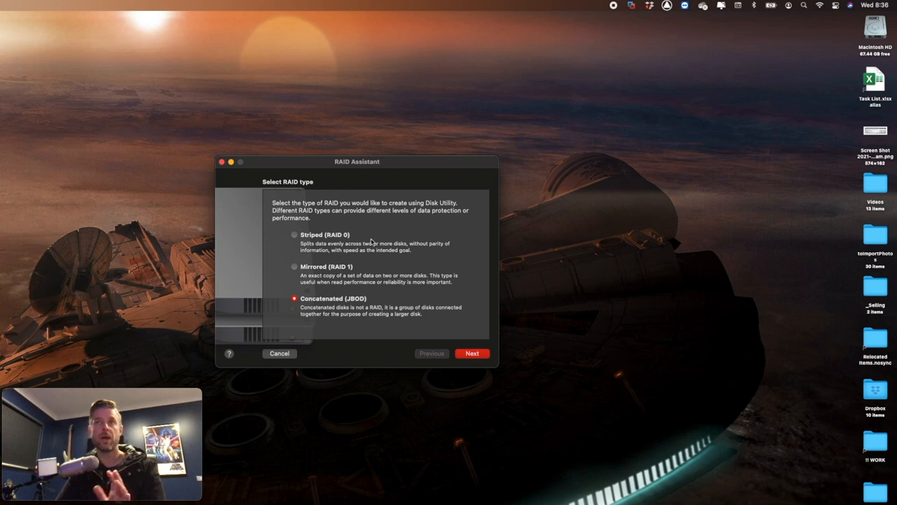
{"action": "mouse_move", "coordinate": [353, 272]}
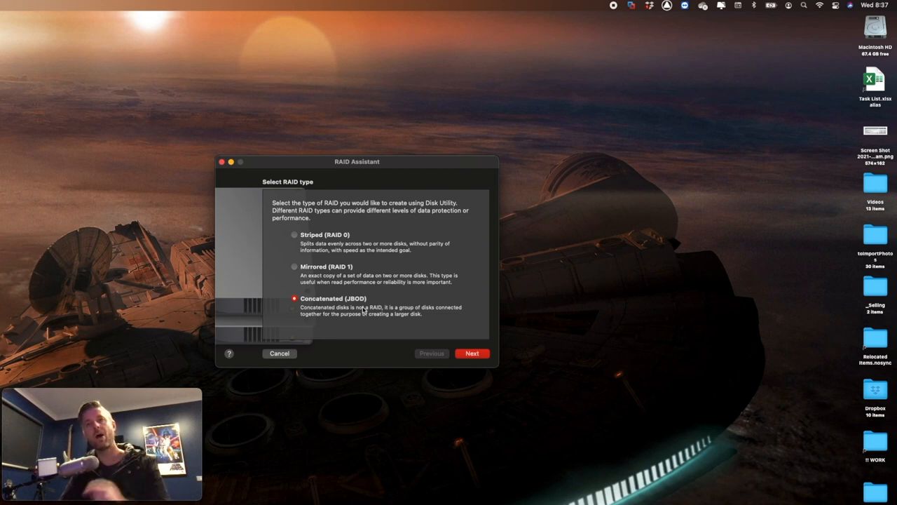
- Advance to member selection and tick the Toshiba and USB DISK 2.0 sticks for the JBOD set
{"action": "left_click", "coordinate": [471, 353]}
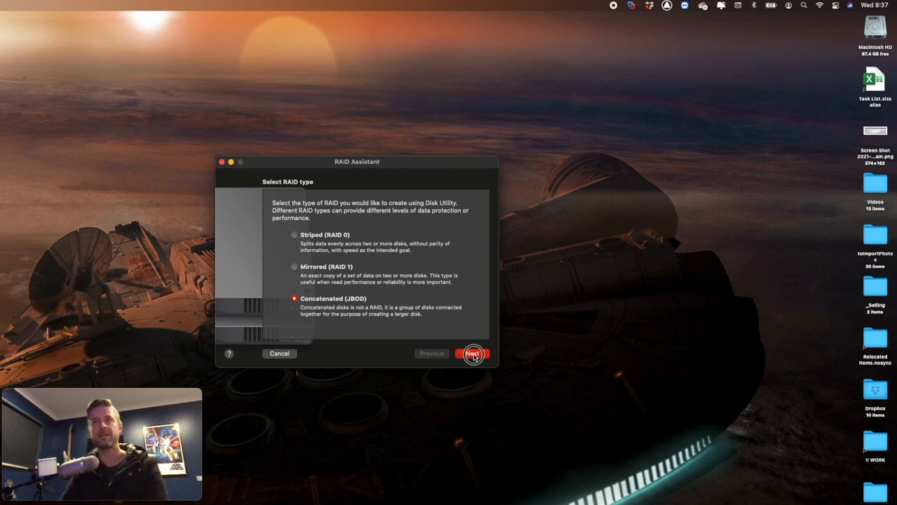
{"action": "left_click", "coordinate": [471, 354]}
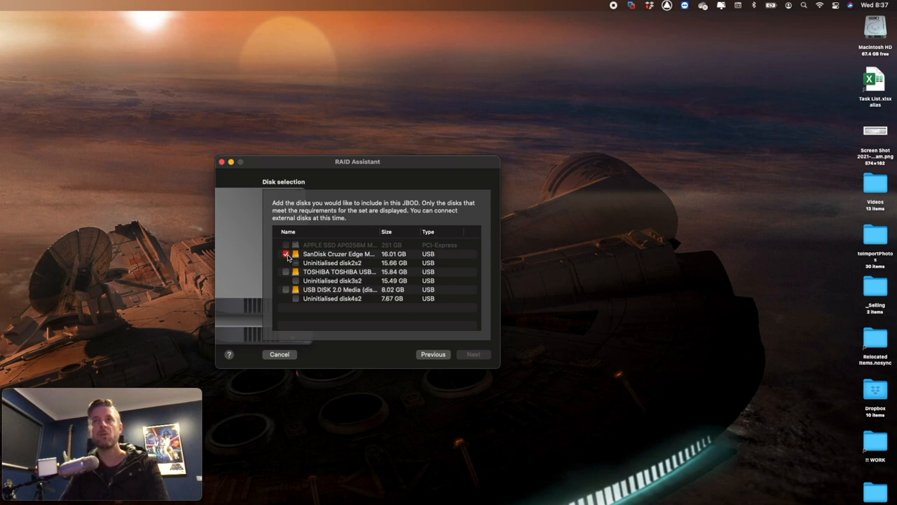
{"action": "left_click", "coordinate": [286, 272]}
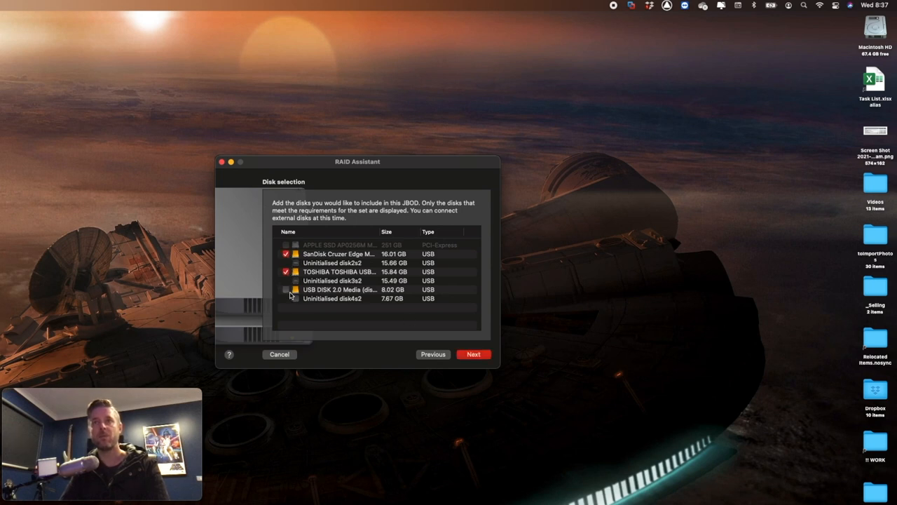
{"action": "left_click", "coordinate": [286, 289]}
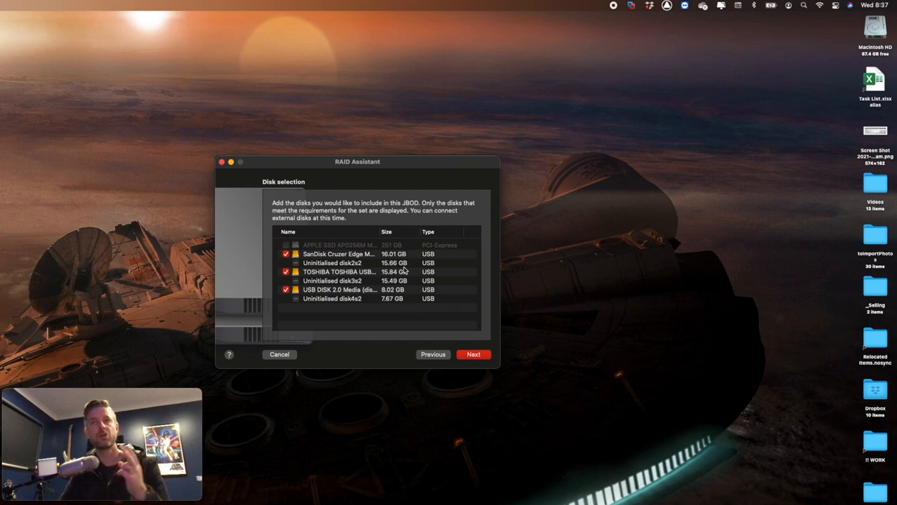
- Set the concatenated set's format to APFS with name JBOD and create it
{"action": "left_click", "coordinate": [474, 354]}
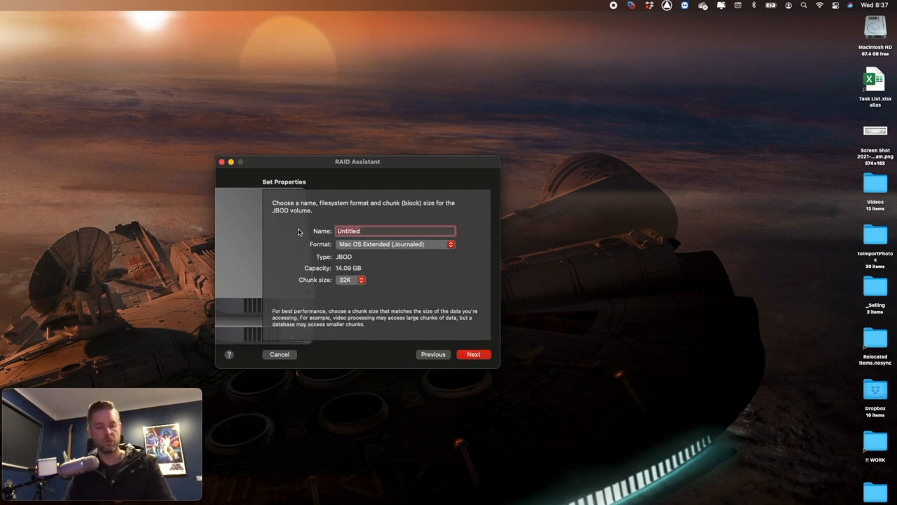
{"action": "left_click", "coordinate": [395, 244]}
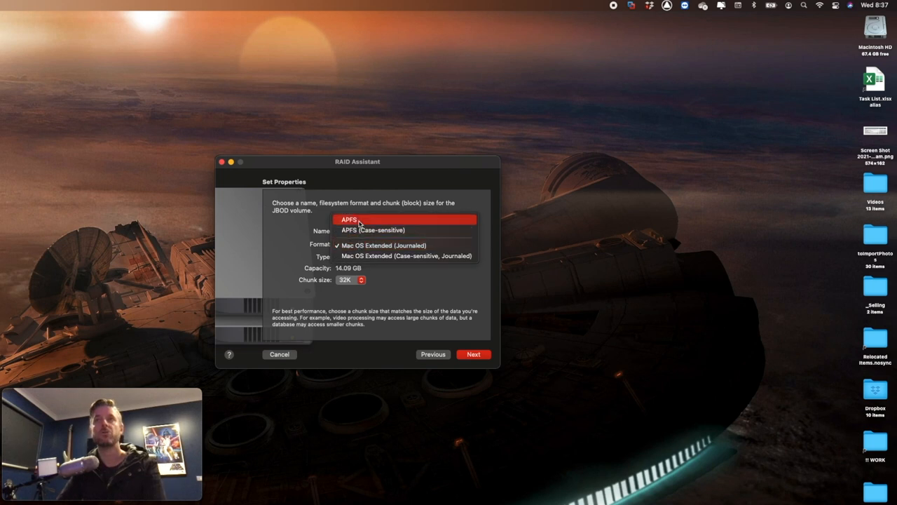
{"action": "left_click", "coordinate": [348, 219]}
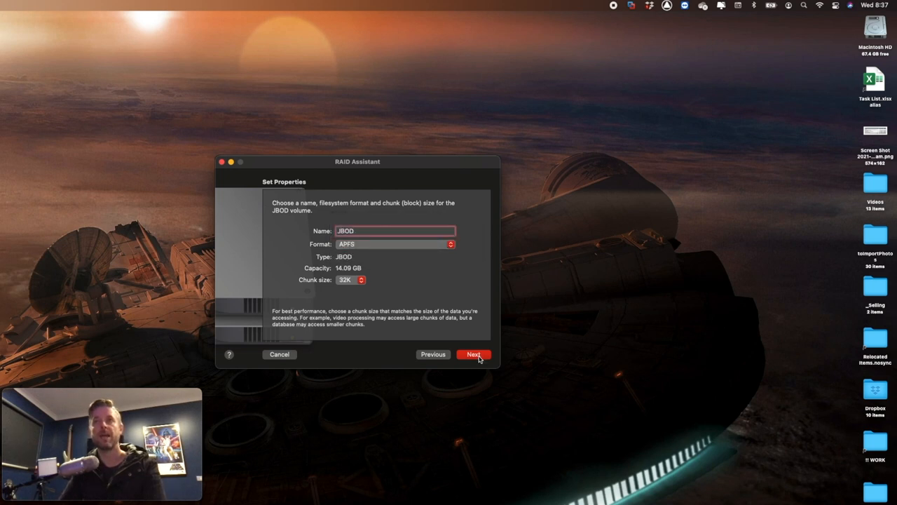
{"action": "left_click", "coordinate": [474, 353]}
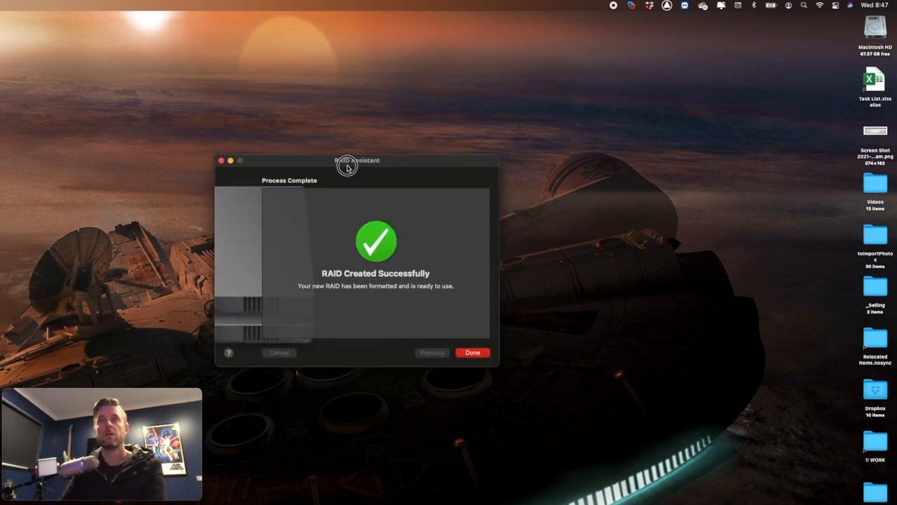
- Finish the assistant and review the JBOD set, online at 38.83 GB, and its SanDisk member
{"action": "left_click", "coordinate": [472, 352]}
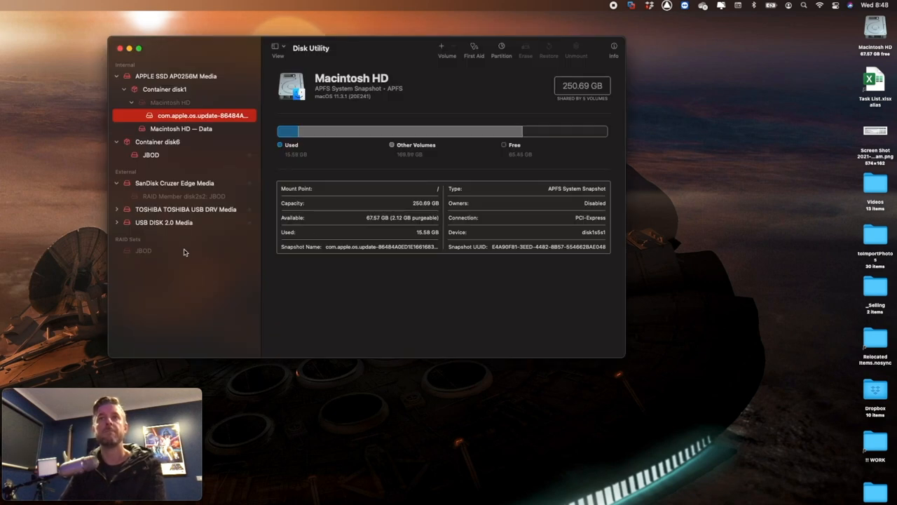
{"action": "left_click", "coordinate": [143, 250]}
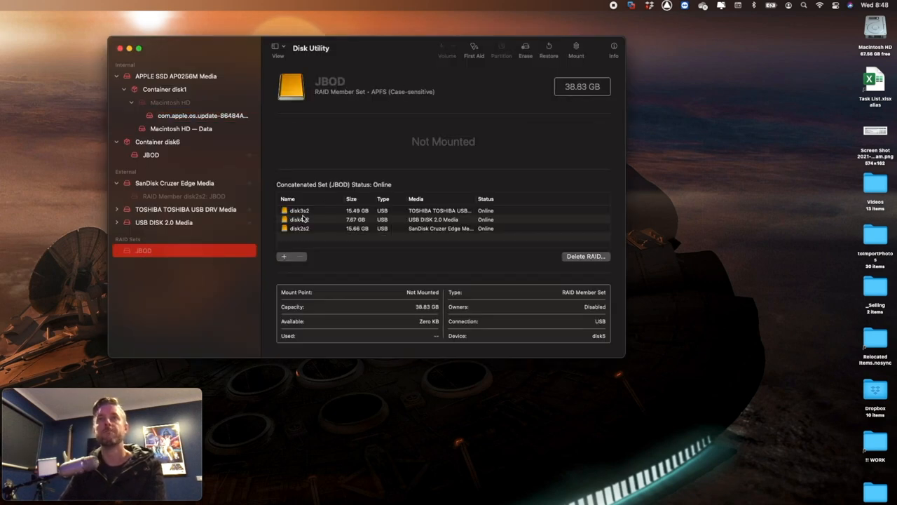
{"action": "left_click", "coordinate": [351, 227]}
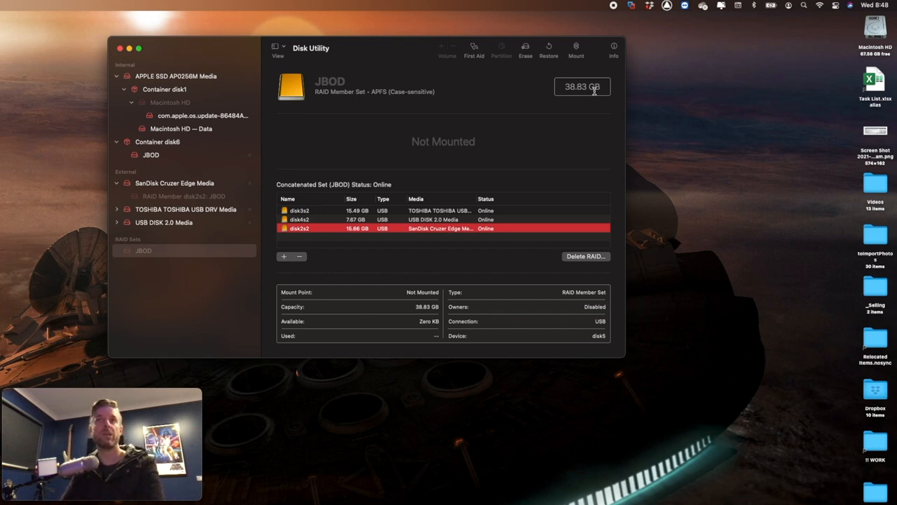
{"action": "mouse_move", "coordinate": [353, 223]}
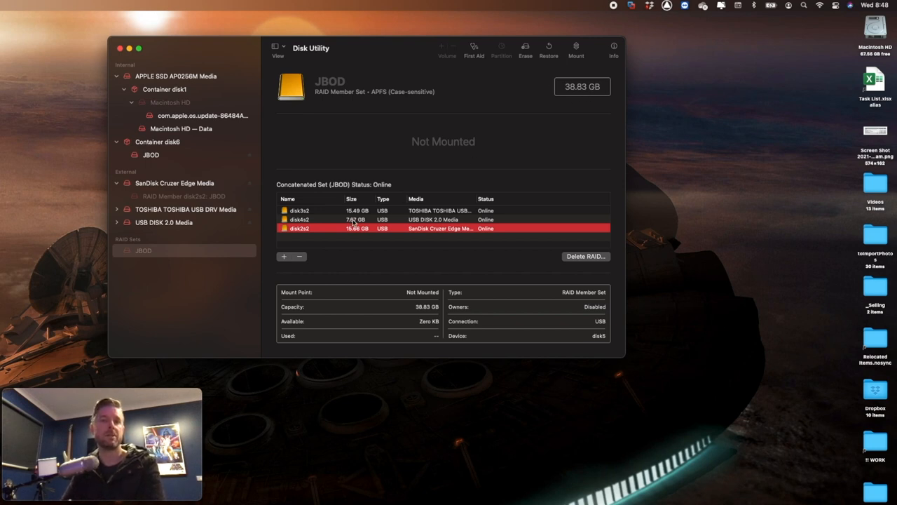
{"action": "mouse_move", "coordinate": [583, 115]}
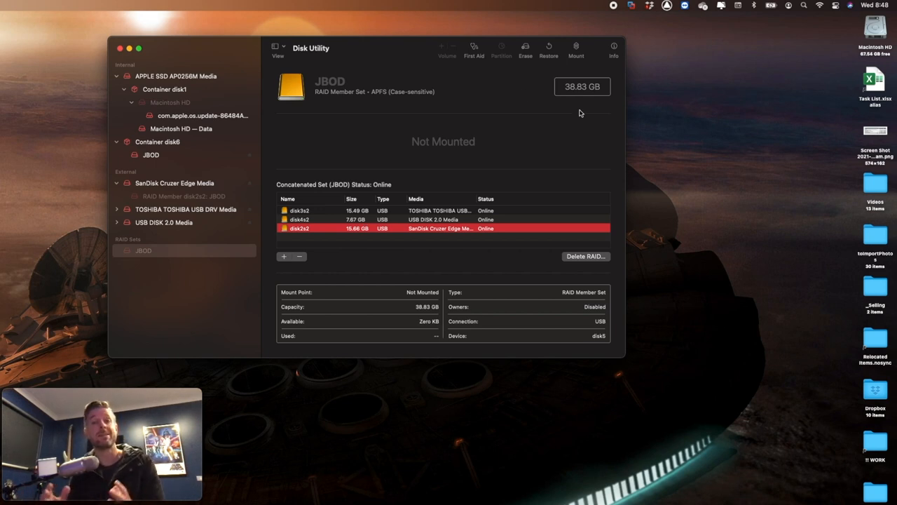
{"action": "mouse_move", "coordinate": [361, 109]}
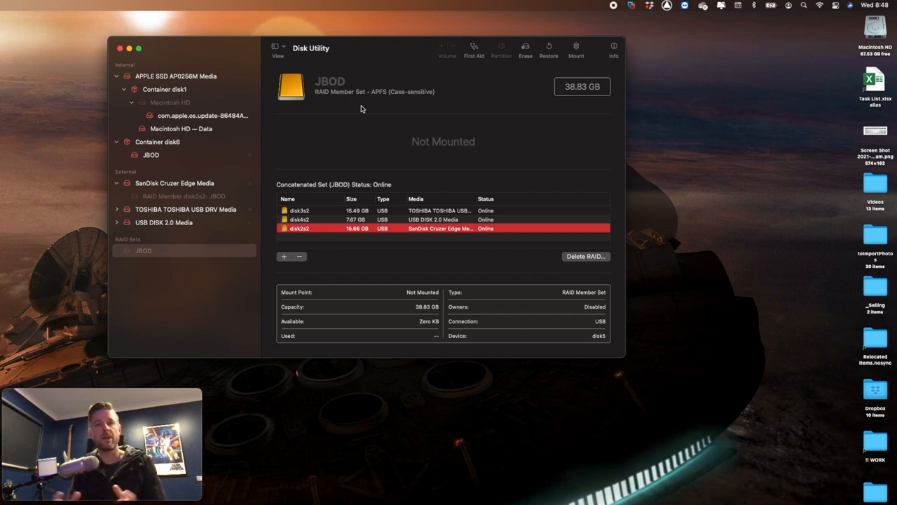